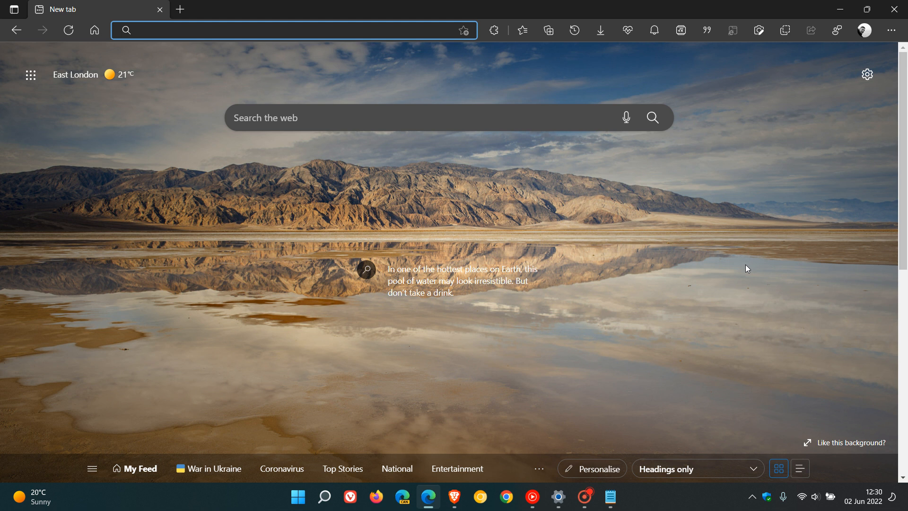
{"action": "mouse_move", "coordinate": [699, 289]}
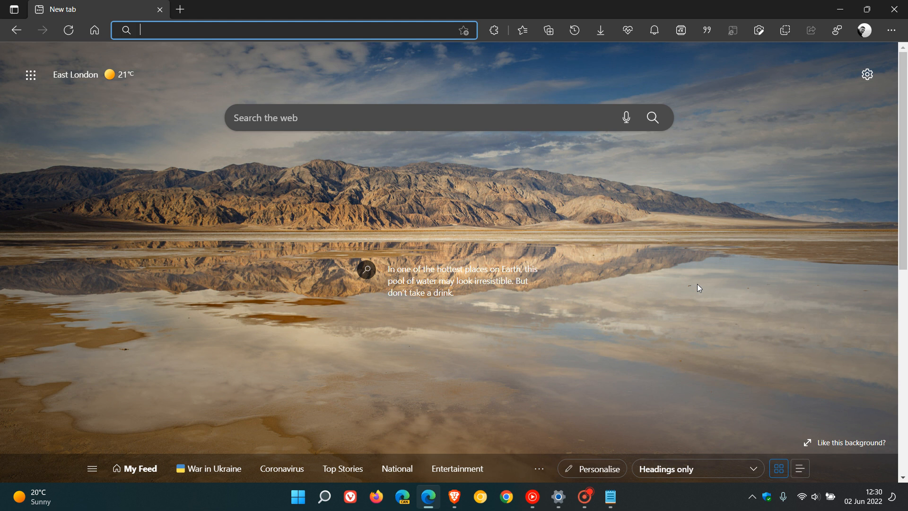
{"action": "mouse_move", "coordinate": [730, 278]}
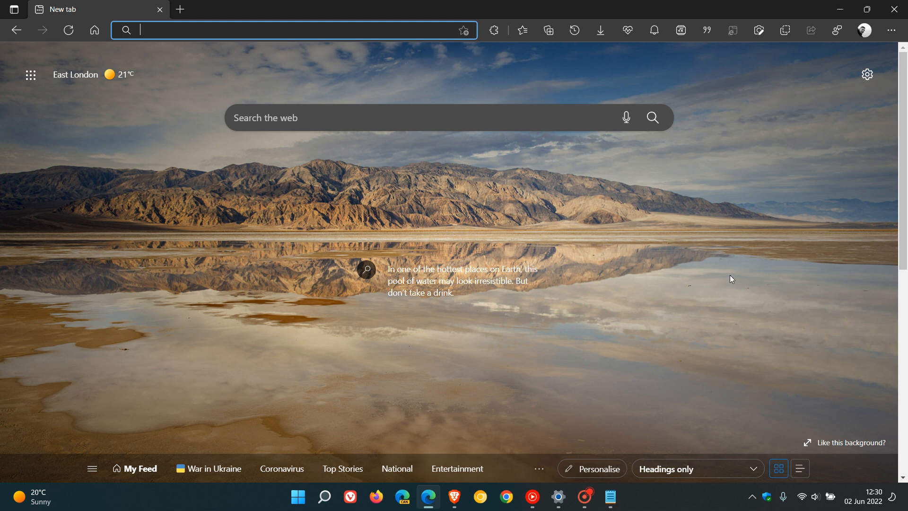
{"action": "mouse_move", "coordinate": [745, 256]}
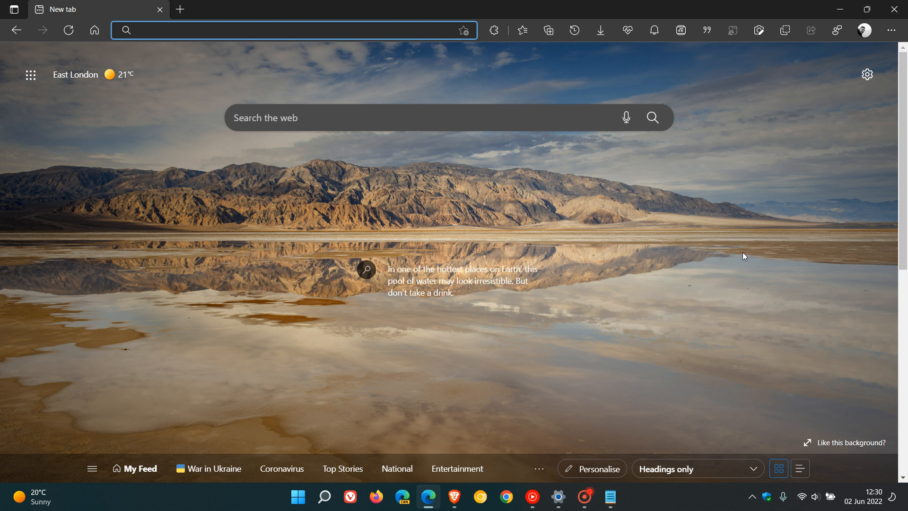
{"action": "mouse_move", "coordinate": [729, 253]}
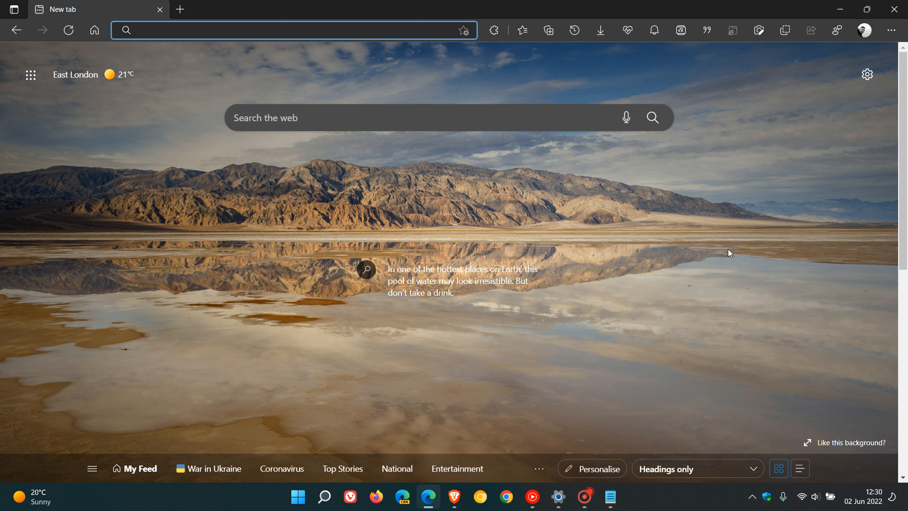
{"action": "mouse_move", "coordinate": [454, 198]}
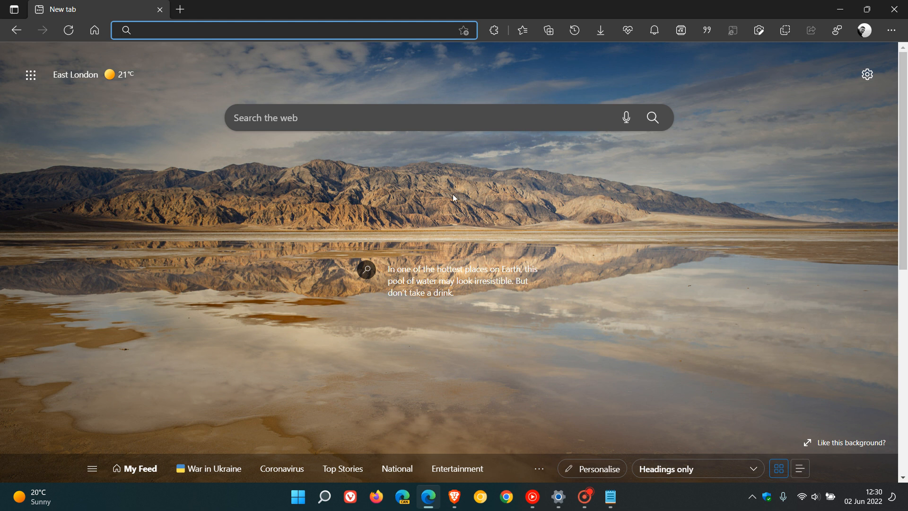
{"action": "mouse_move", "coordinate": [258, 33]}
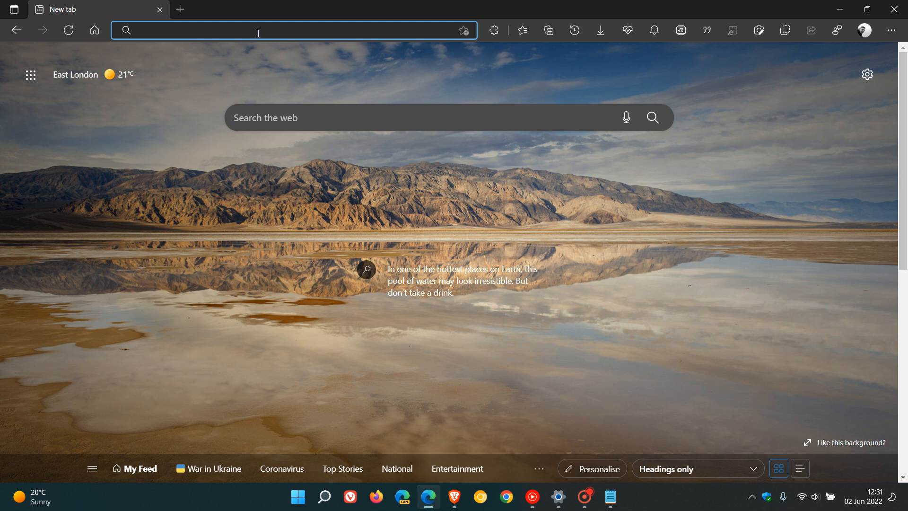
On edge://flags, find 'Show experimental appearance settings' and set it to Enabled.
{"action": "type", "text": "ef"}
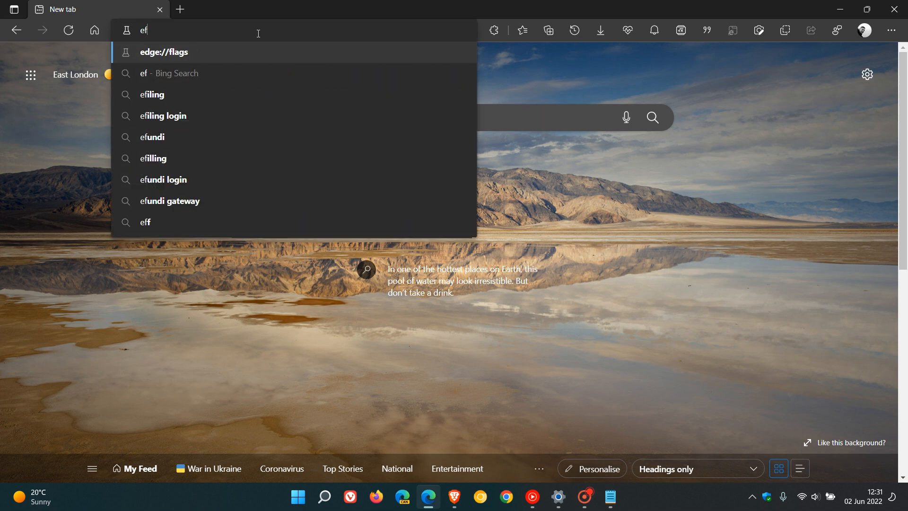
{"action": "left_click", "coordinate": [163, 52]}
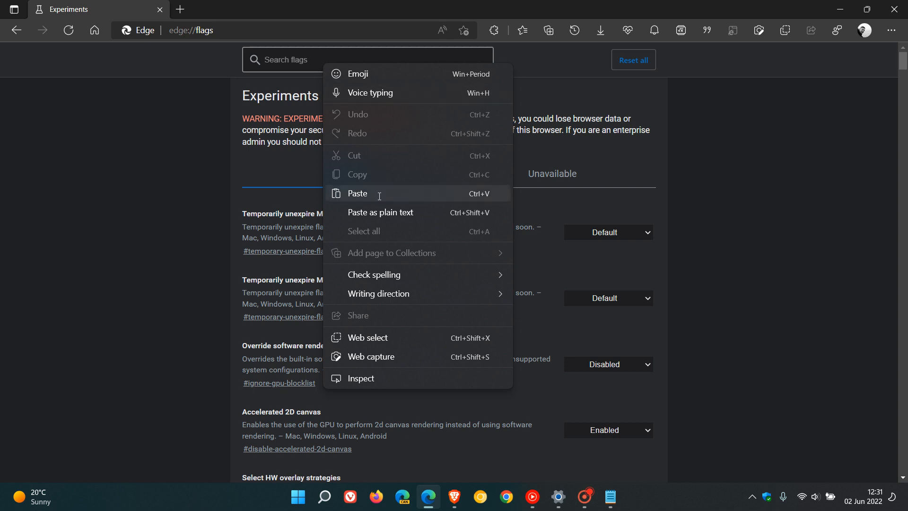
{"action": "left_click", "coordinate": [358, 193]}
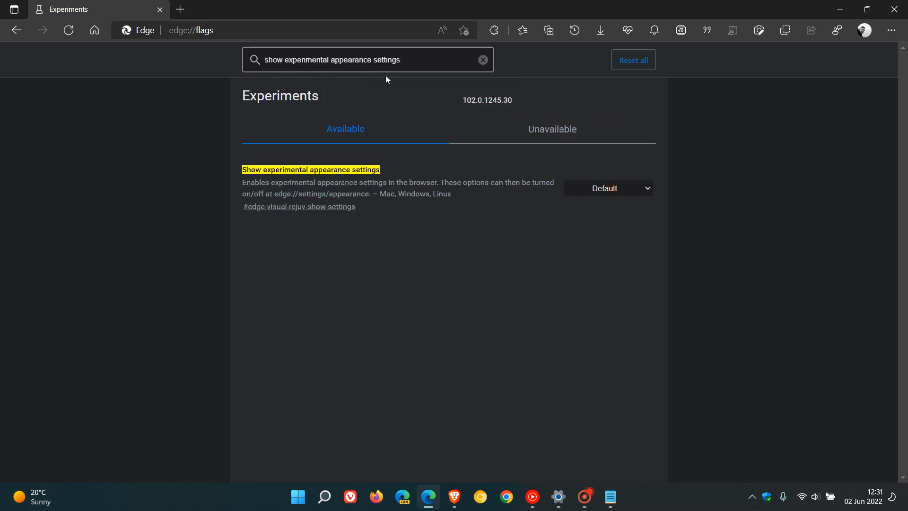
{"action": "mouse_move", "coordinate": [247, 190]}
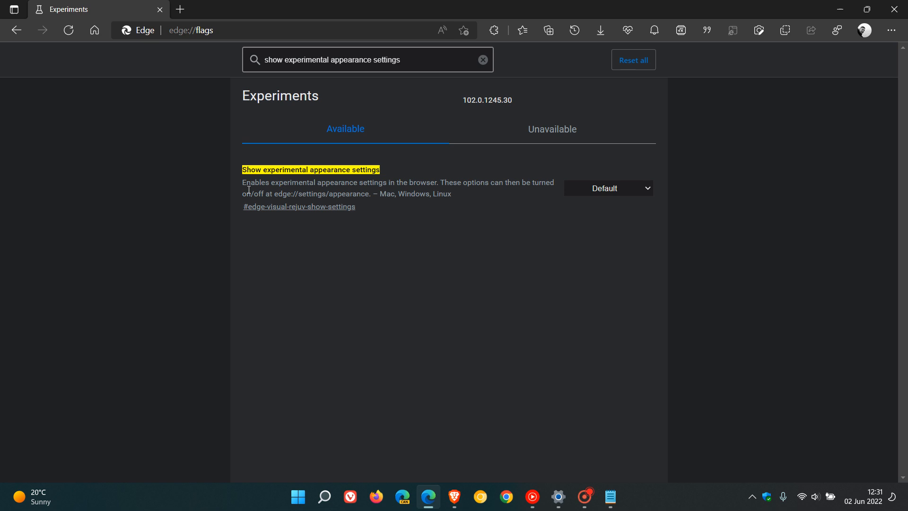
{"action": "mouse_move", "coordinate": [354, 185]}
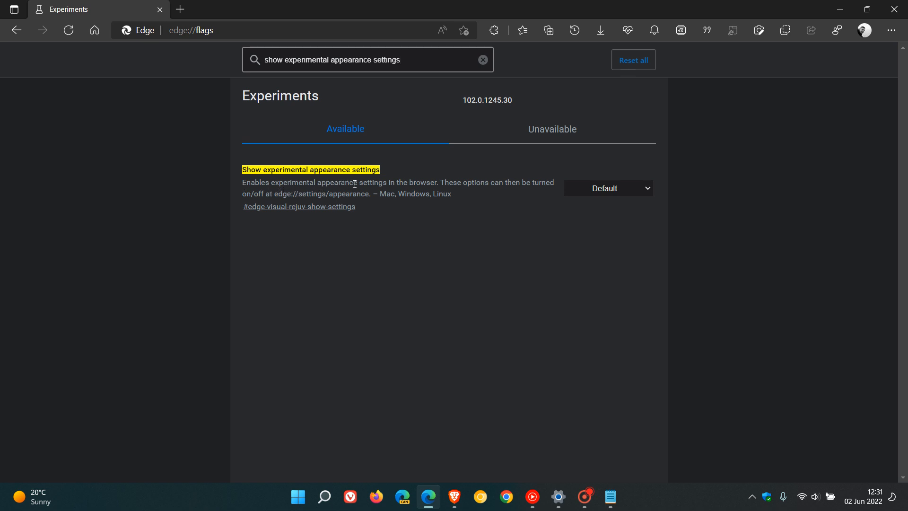
{"action": "mouse_move", "coordinate": [374, 193]}
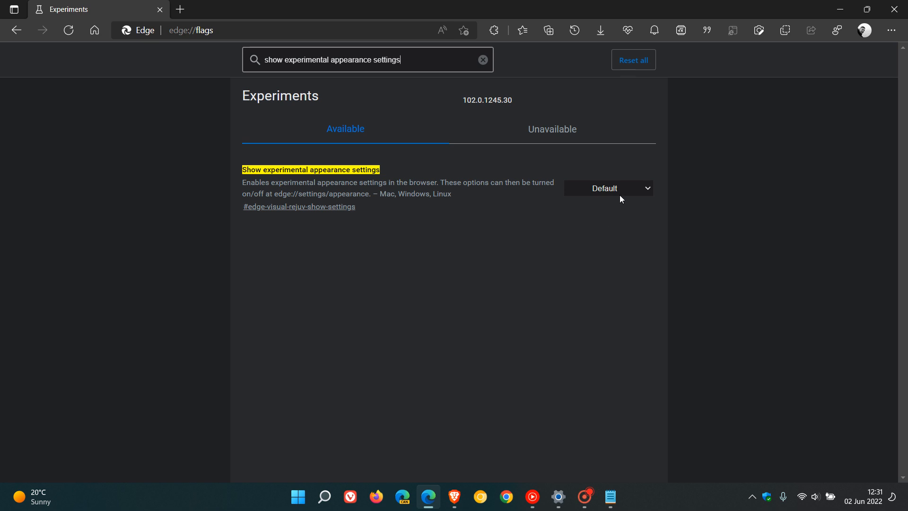
{"action": "left_click", "coordinate": [608, 187]}
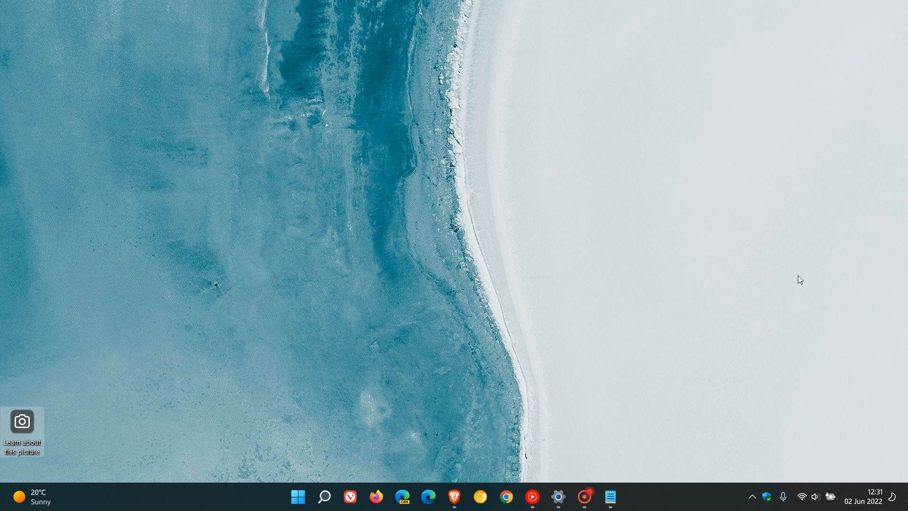
Reopen Edge from the taskbar and go to Manage profile settings via the profile picture.
{"action": "left_click", "coordinate": [428, 496]}
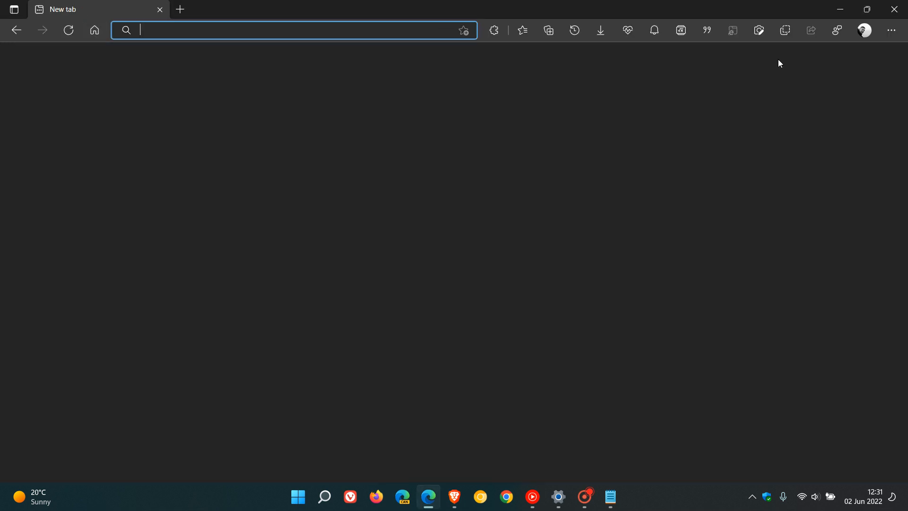
{"action": "left_click", "coordinate": [864, 30]}
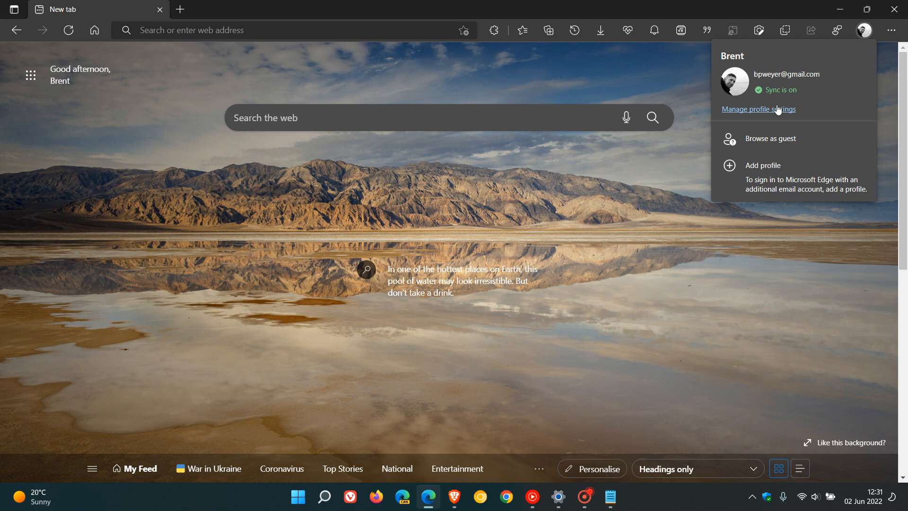
{"action": "left_click", "coordinate": [758, 108]}
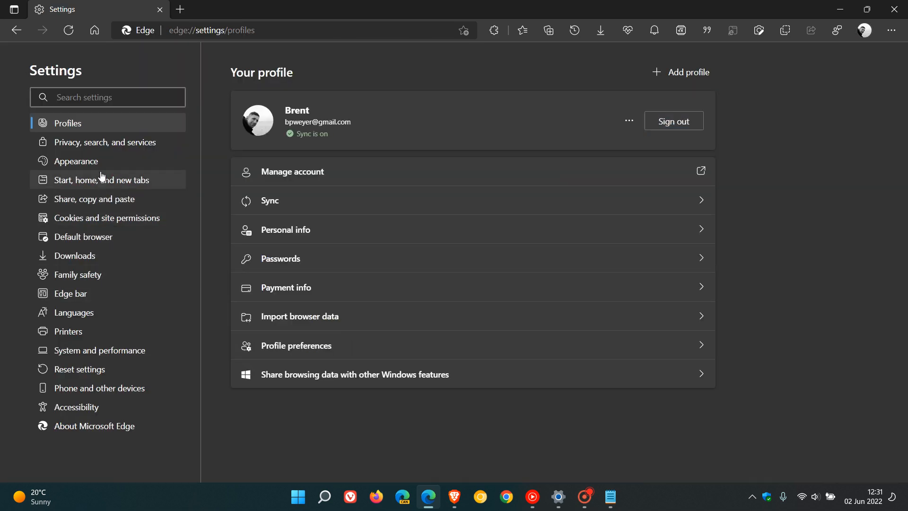
{"action": "left_click", "coordinate": [76, 161]}
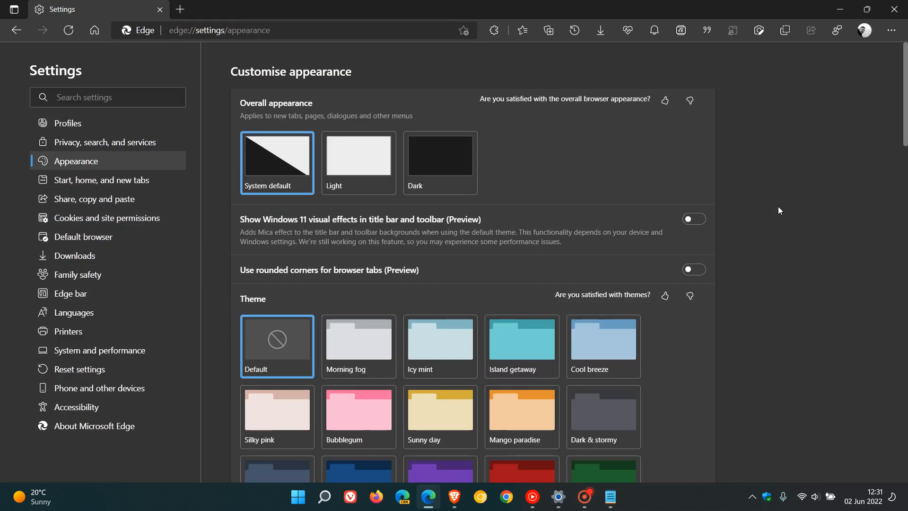
{"action": "mouse_move", "coordinate": [808, 238]}
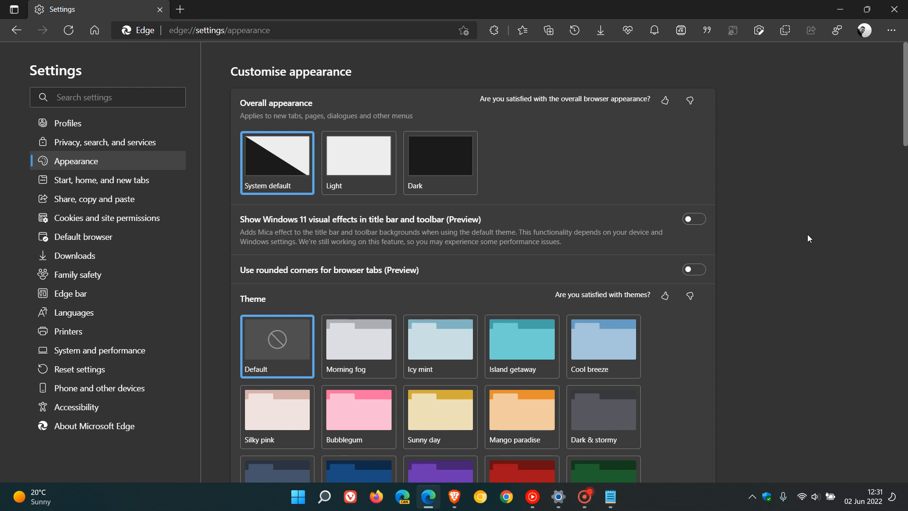
{"action": "mouse_move", "coordinate": [723, 232]}
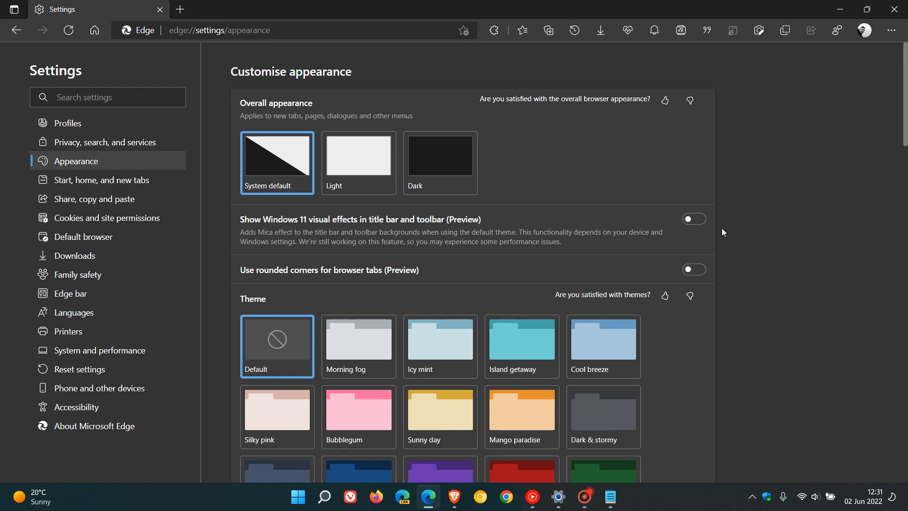
{"action": "mouse_move", "coordinate": [734, 250]}
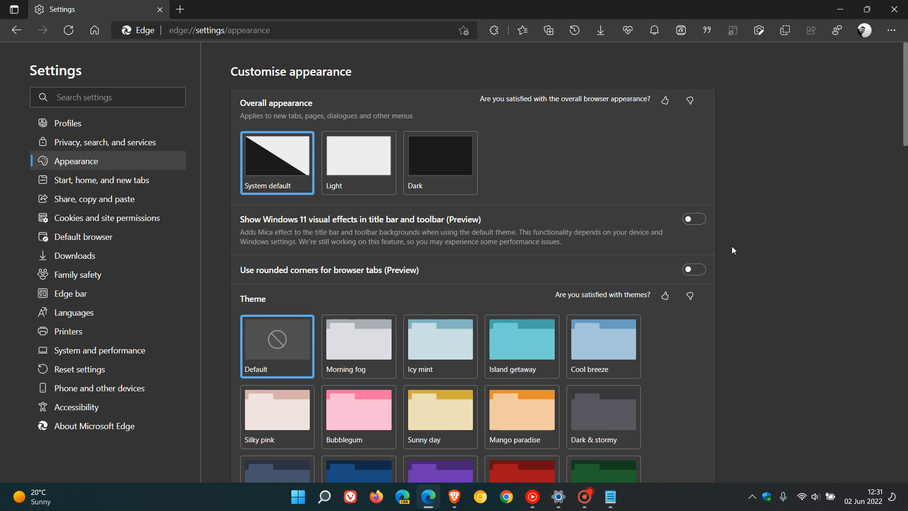
{"action": "mouse_move", "coordinate": [723, 276]}
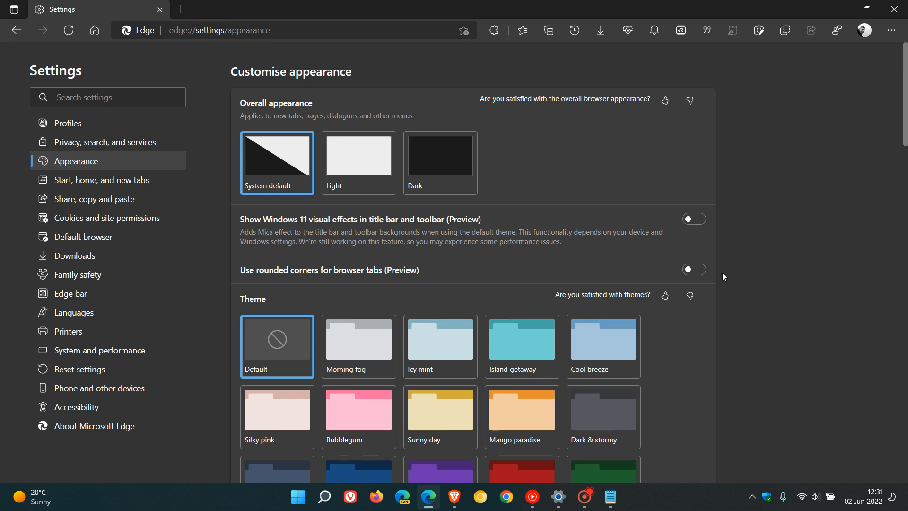
{"action": "mouse_move", "coordinate": [392, 223]}
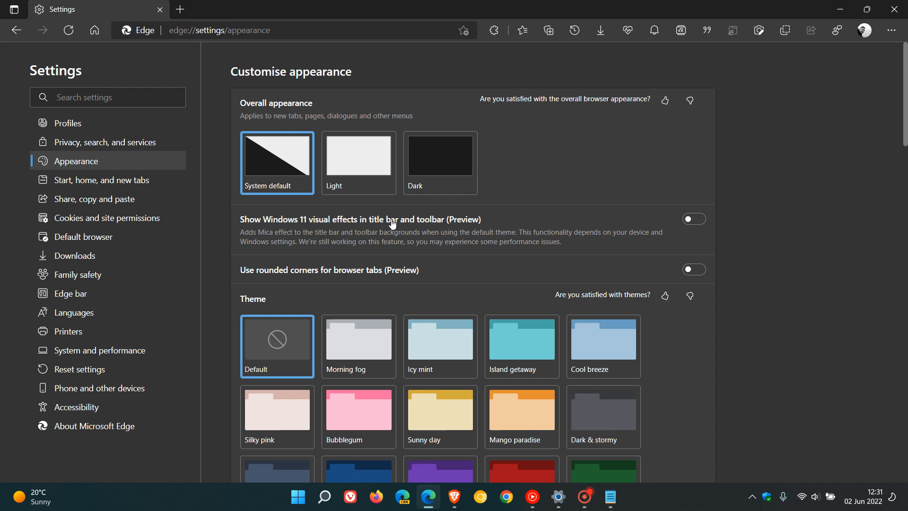
{"action": "mouse_move", "coordinate": [469, 229]}
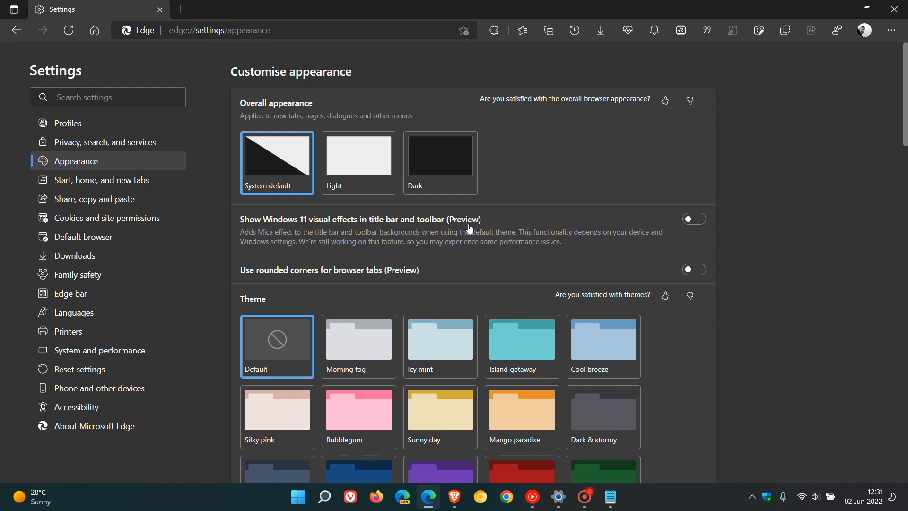
{"action": "mouse_move", "coordinate": [507, 278]}
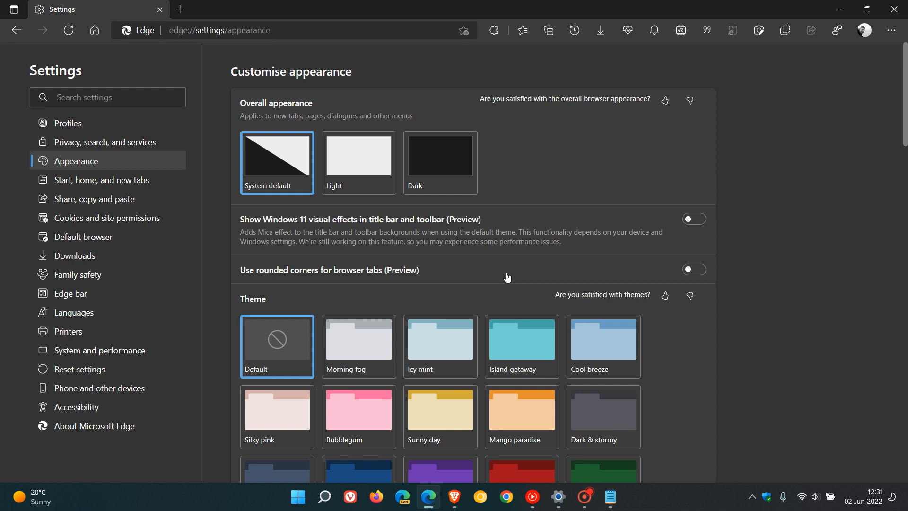
{"action": "mouse_move", "coordinate": [720, 245]}
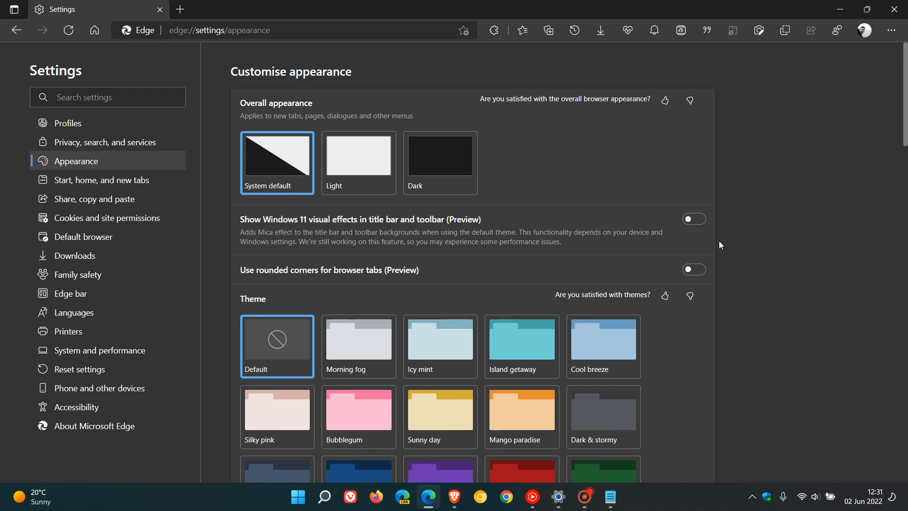
{"action": "mouse_move", "coordinate": [735, 289]}
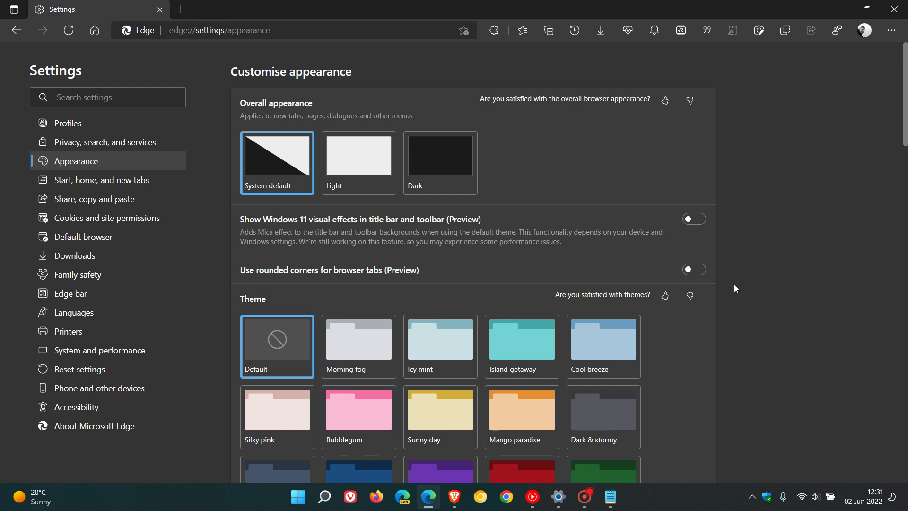
{"action": "mouse_move", "coordinate": [772, 234]}
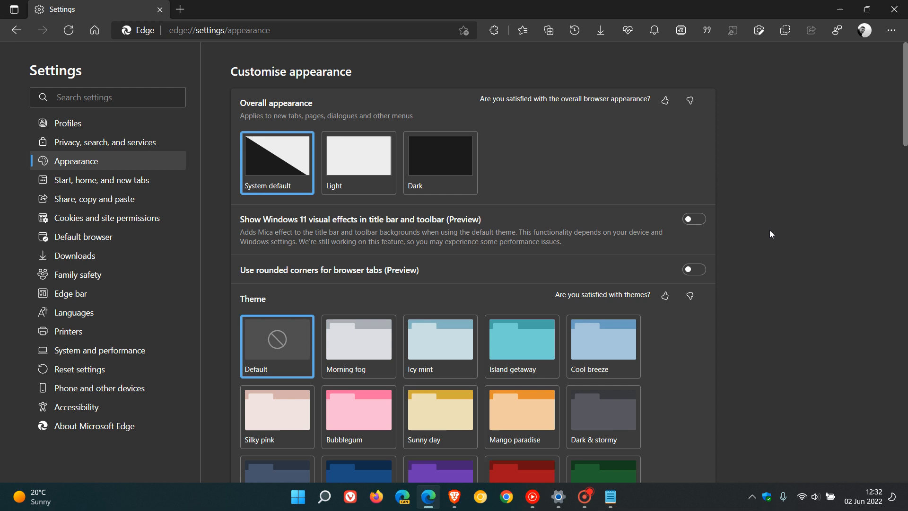
{"action": "mouse_move", "coordinate": [506, 232]}
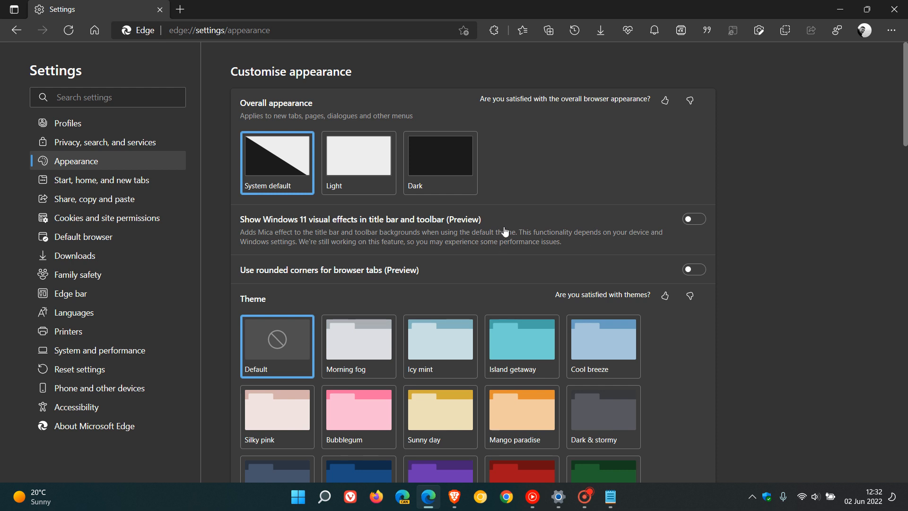
{"action": "mouse_move", "coordinate": [471, 229]}
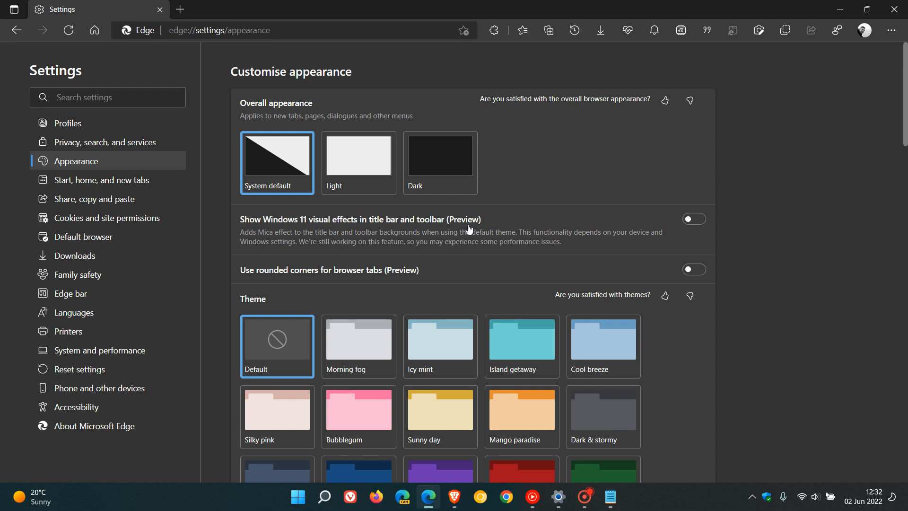
{"action": "mouse_move", "coordinate": [282, 237]}
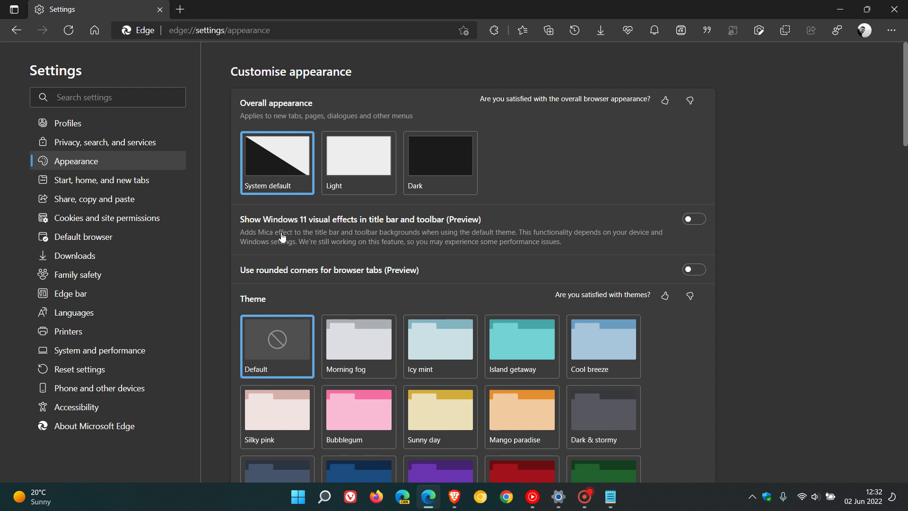
{"action": "mouse_move", "coordinate": [522, 231]}
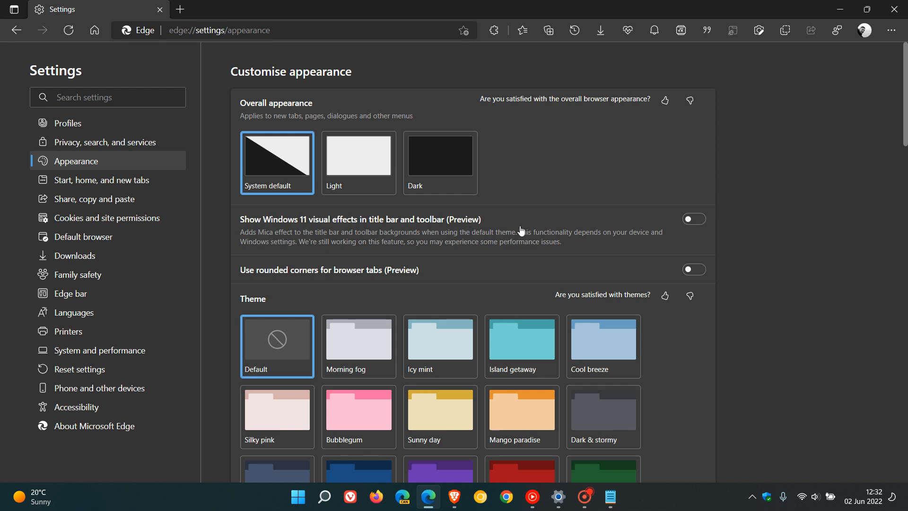
{"action": "mouse_move", "coordinate": [522, 210]}
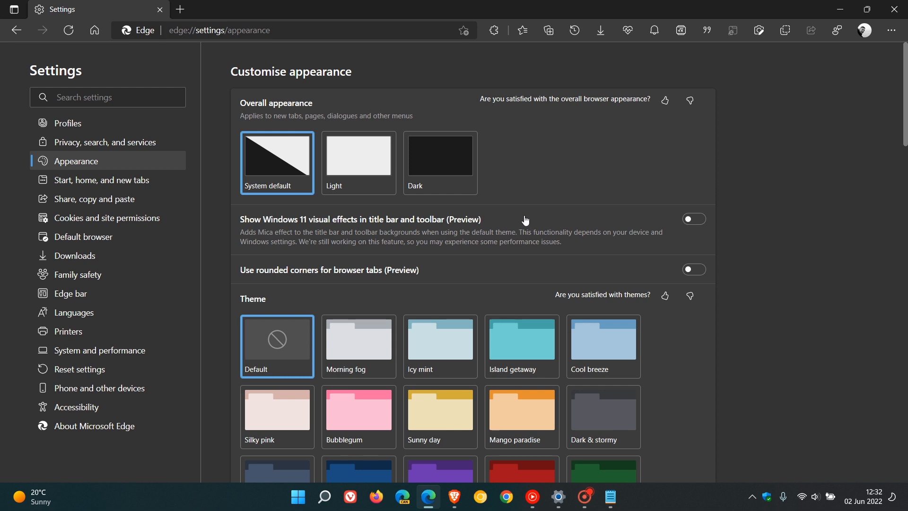
{"action": "mouse_move", "coordinate": [494, 270]}
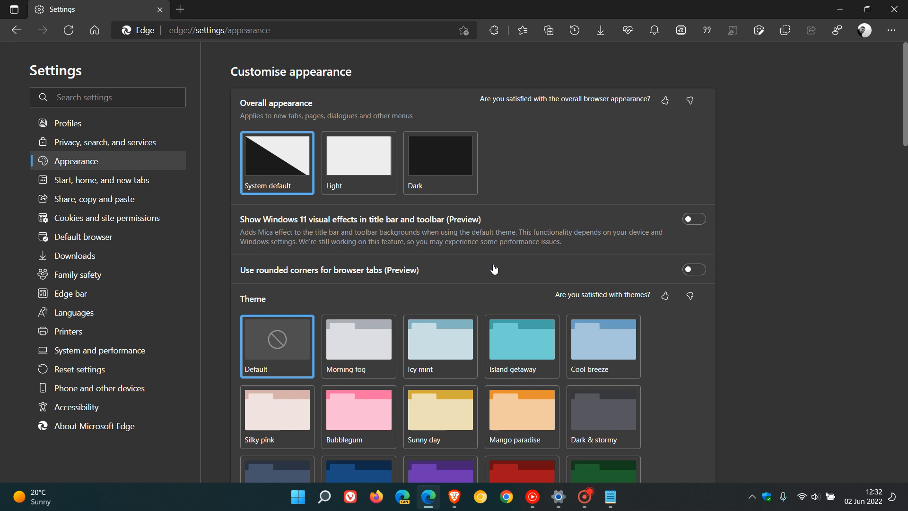
{"action": "mouse_move", "coordinate": [509, 268]}
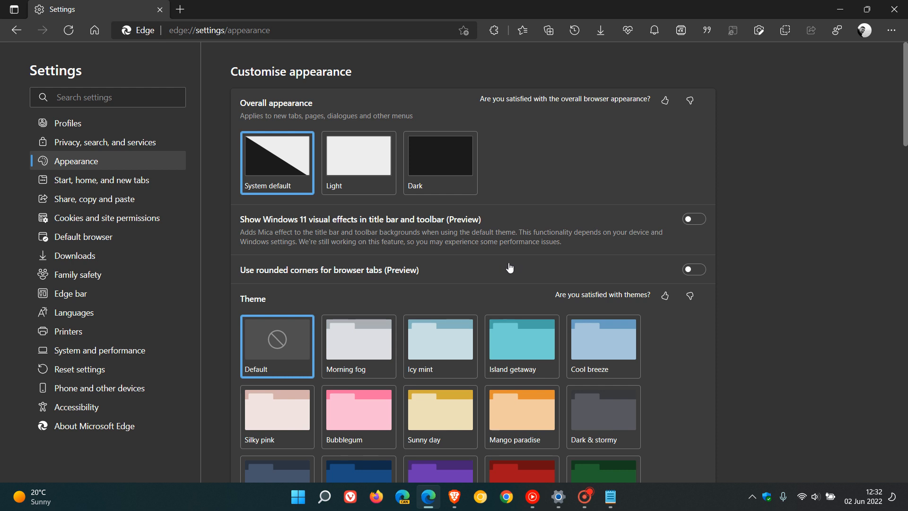
{"action": "mouse_move", "coordinate": [246, 232]}
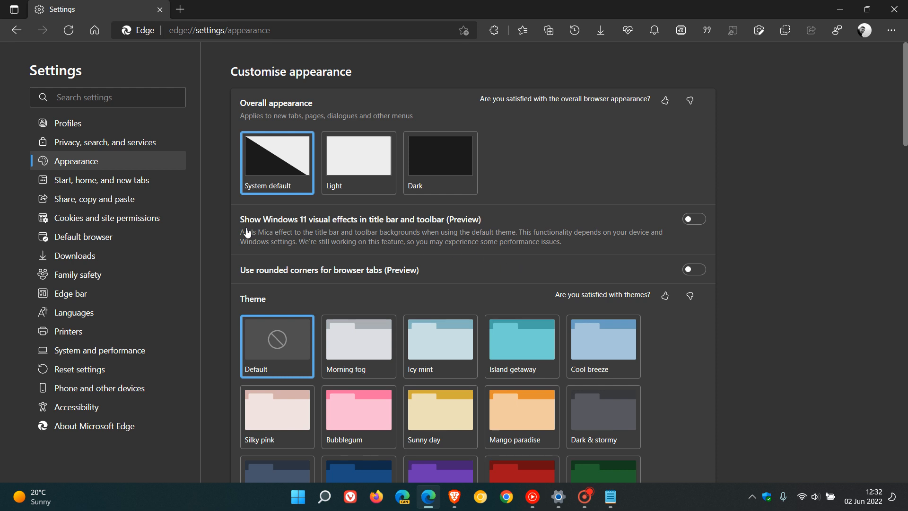
{"action": "mouse_move", "coordinate": [376, 232]}
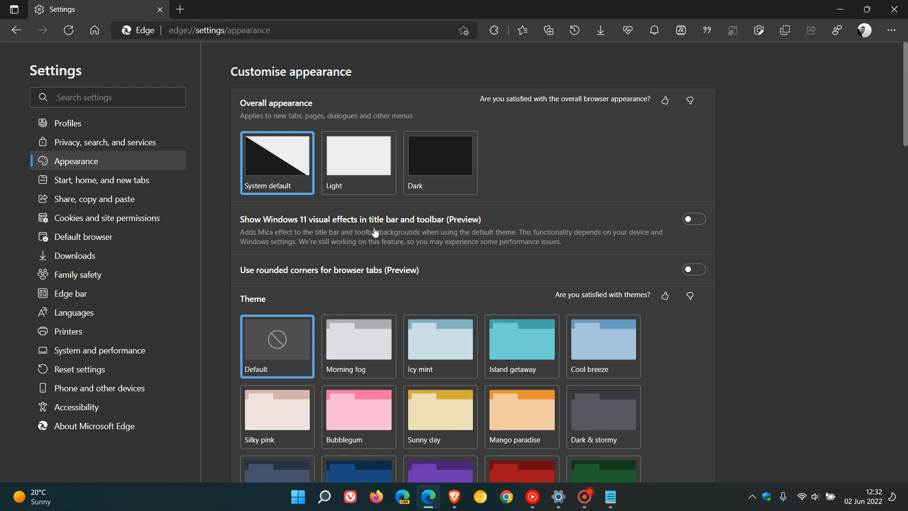
{"action": "mouse_move", "coordinate": [334, 240]}
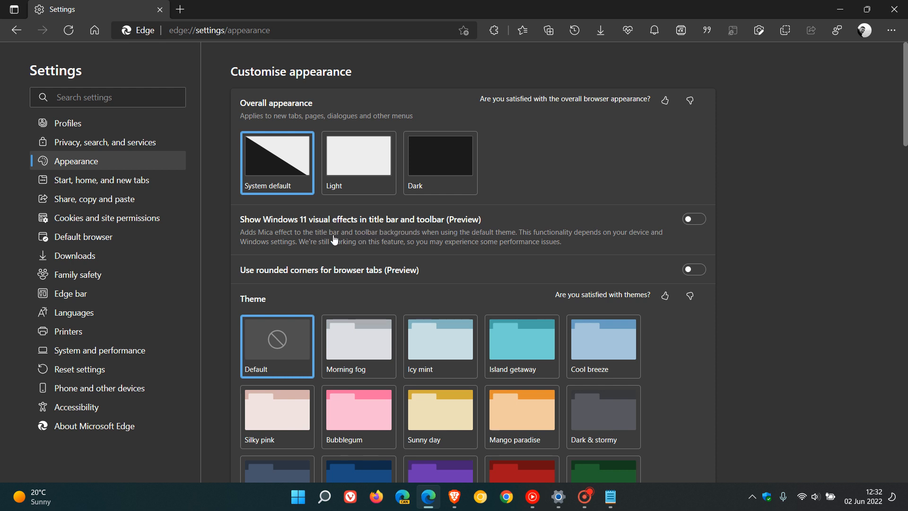
{"action": "mouse_move", "coordinate": [288, 237]}
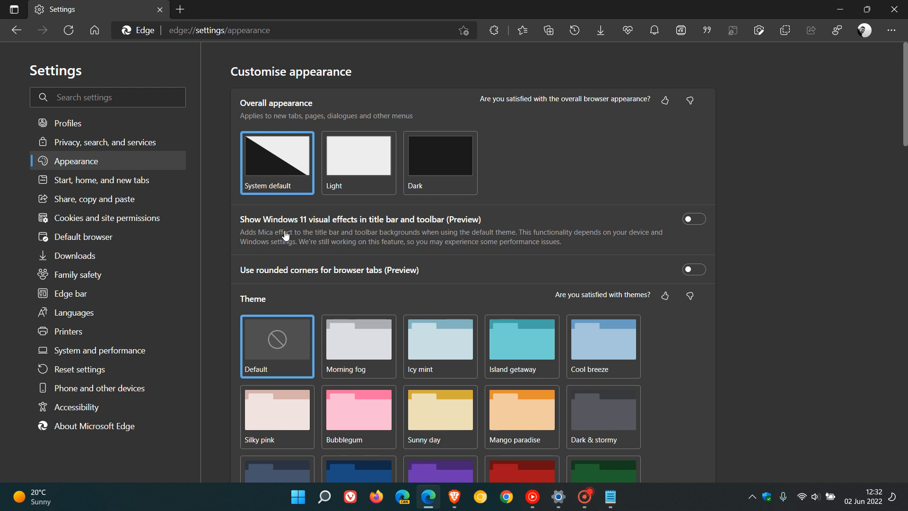
{"action": "mouse_move", "coordinate": [393, 240]}
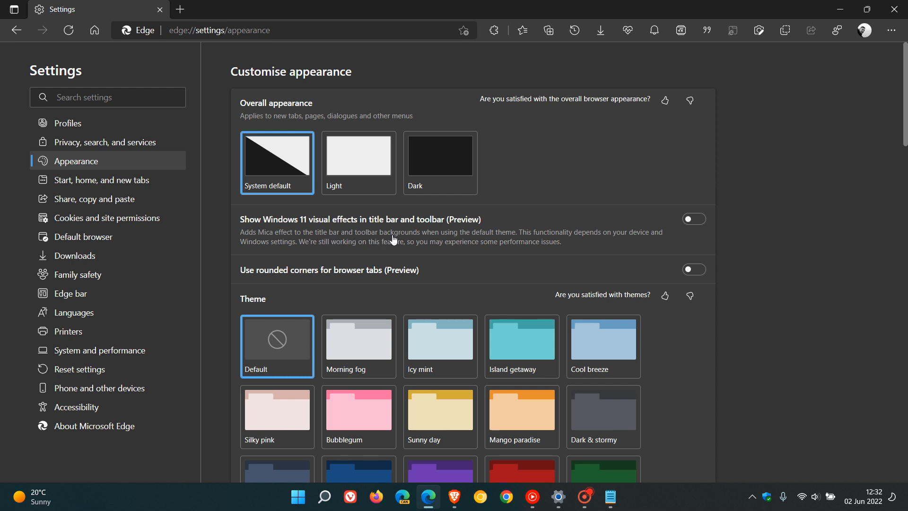
{"action": "mouse_move", "coordinate": [489, 241]}
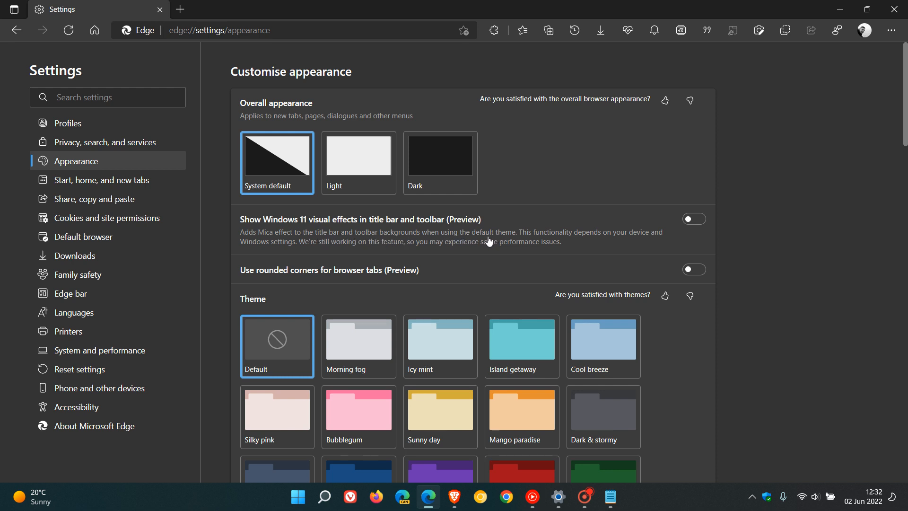
{"action": "mouse_move", "coordinate": [284, 342]}
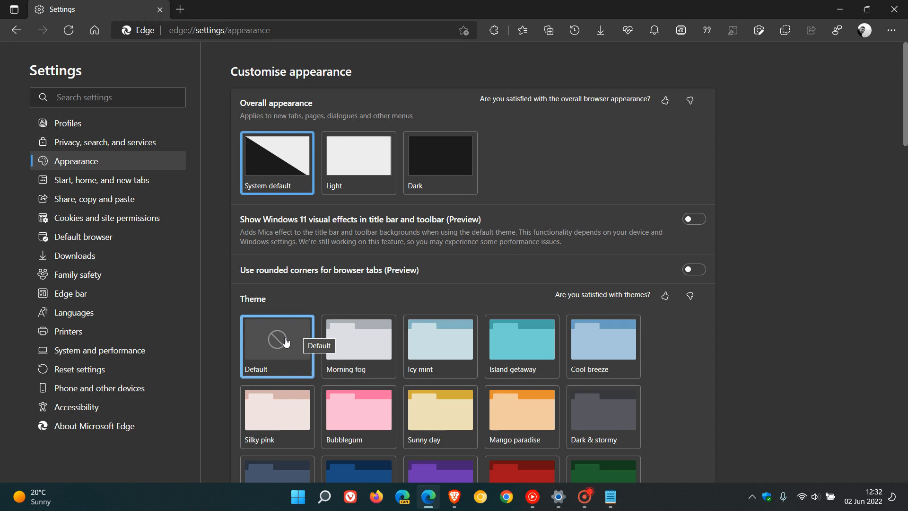
{"action": "mouse_move", "coordinate": [465, 251]}
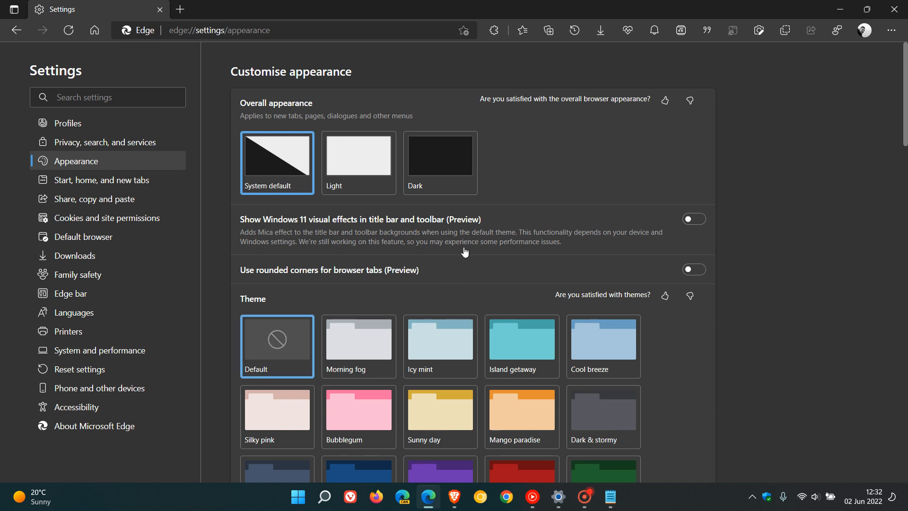
{"action": "mouse_move", "coordinate": [594, 238]}
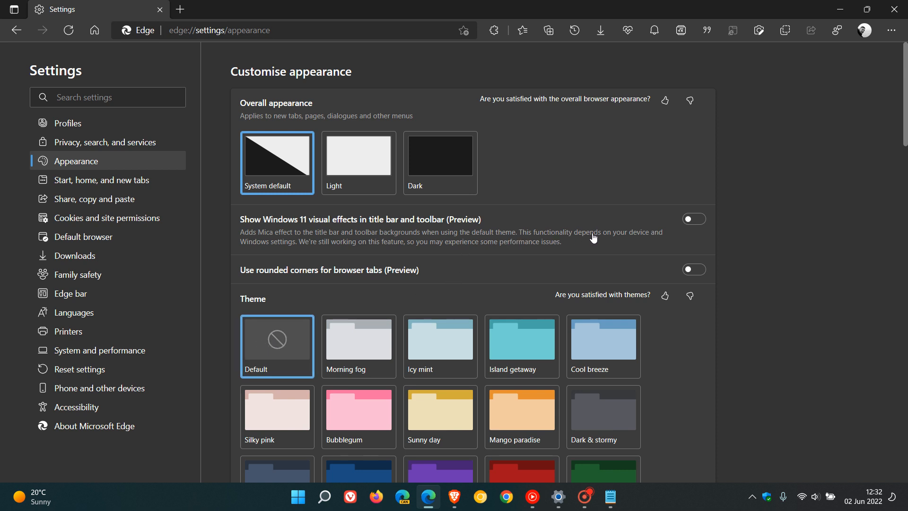
{"action": "mouse_move", "coordinate": [300, 244]}
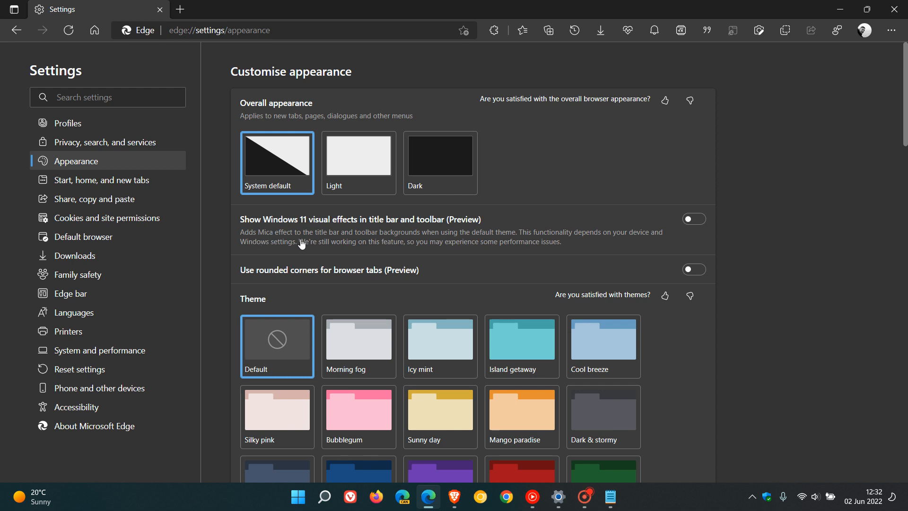
{"action": "mouse_move", "coordinate": [354, 251]}
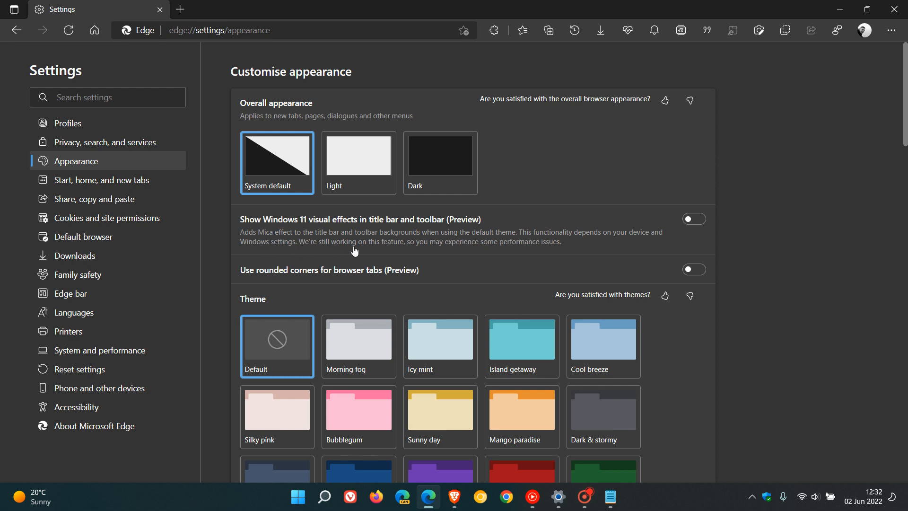
{"action": "mouse_move", "coordinate": [491, 251]}
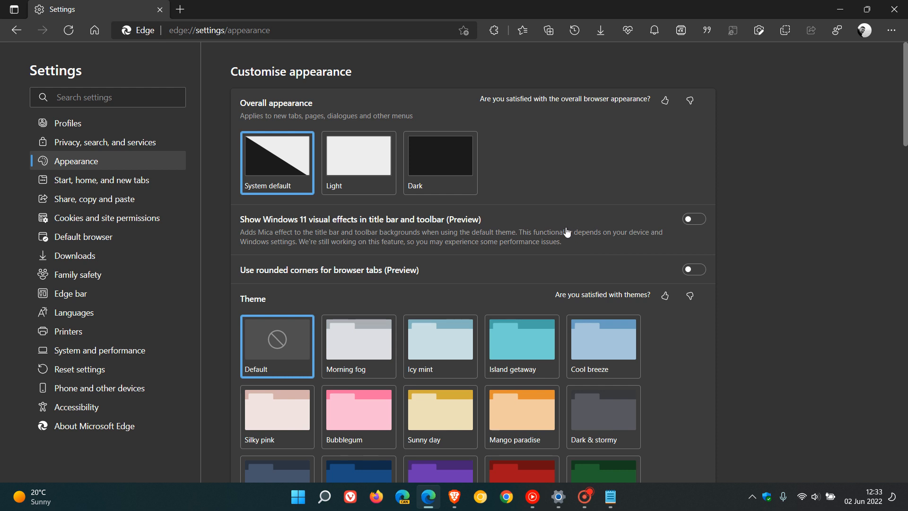
Switch on 'Show Windows 11 visual effects in title bar and toolbar' and bring Edge back.
{"action": "left_click", "coordinate": [692, 218]}
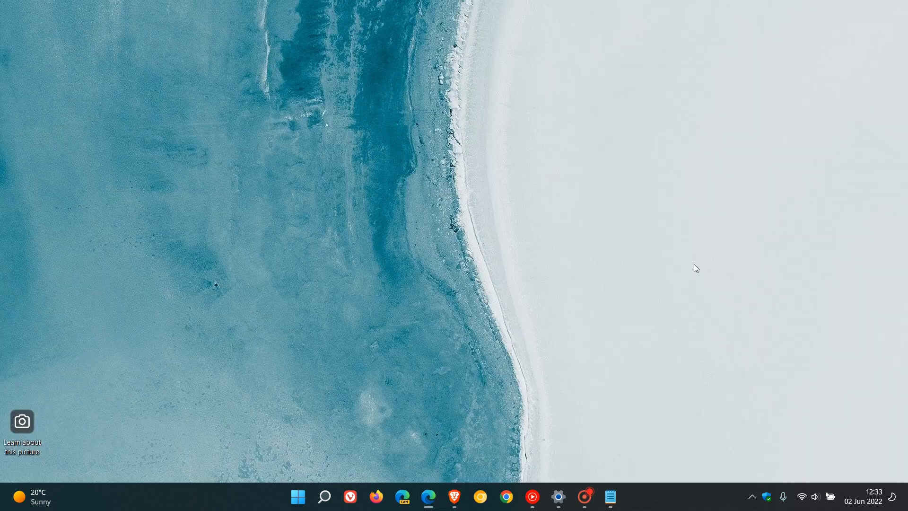
{"action": "left_click", "coordinate": [402, 501]}
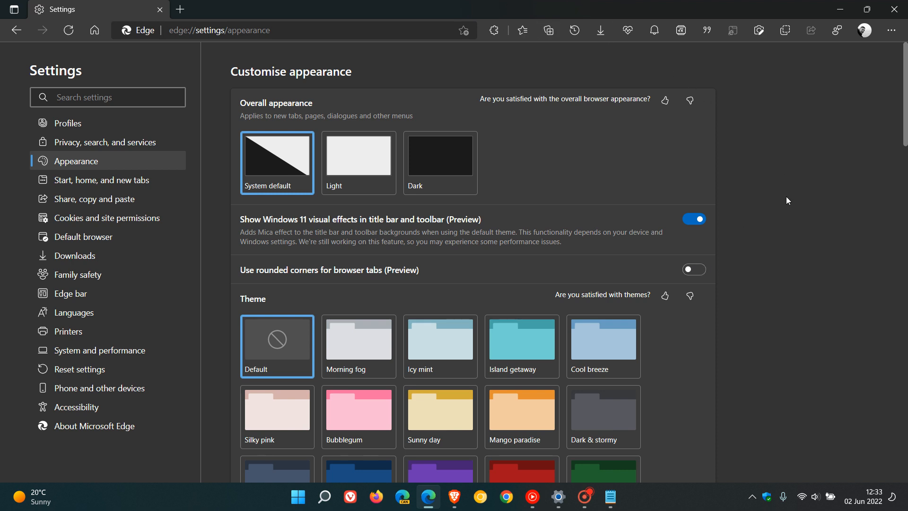
{"action": "mouse_move", "coordinate": [558, 496]}
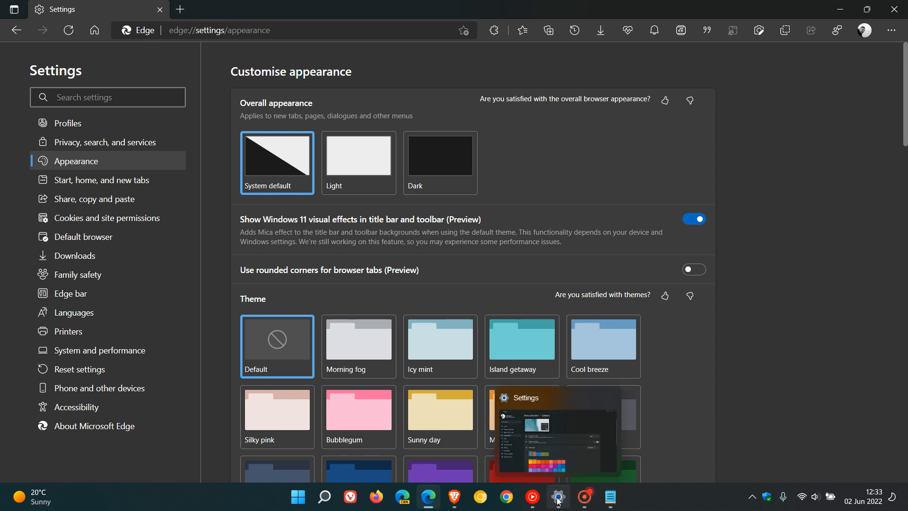
In Windows Personalisation > Colours, set 'Choose your mode' to Light and return to Edge.
{"action": "left_click", "coordinate": [557, 497]}
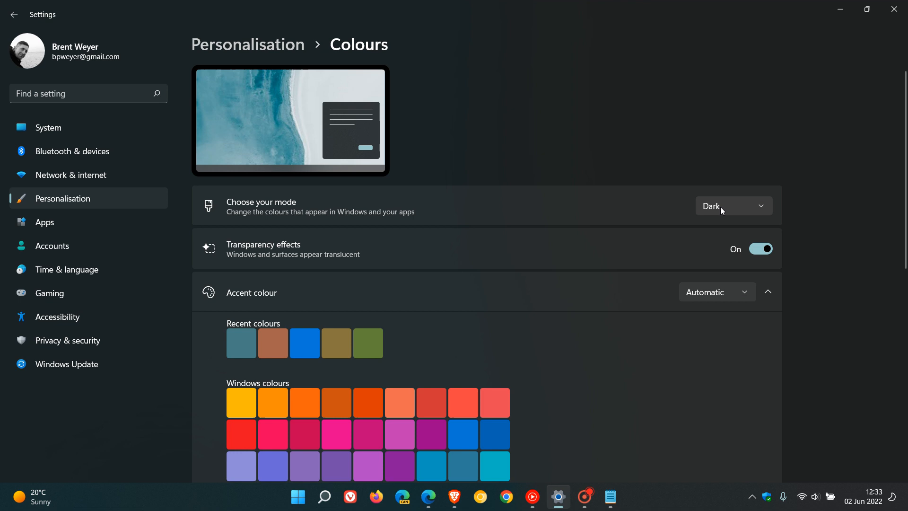
{"action": "left_click", "coordinate": [733, 205]}
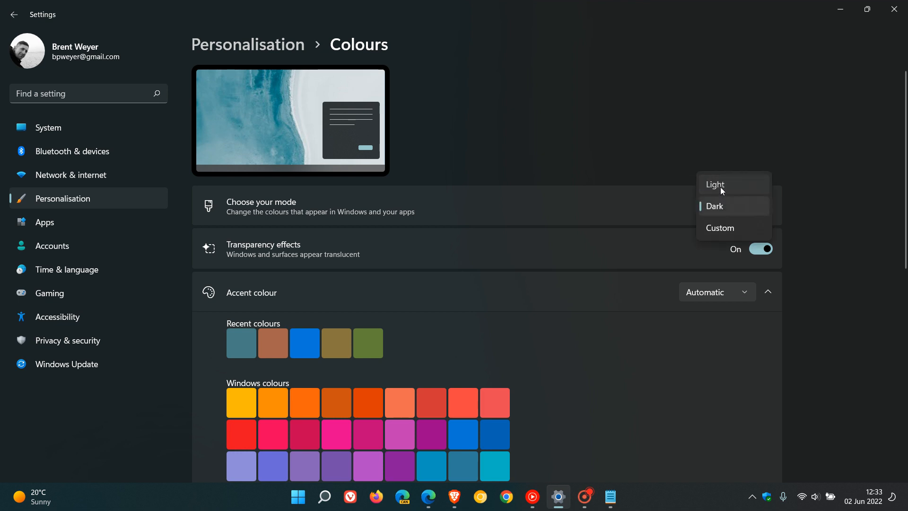
{"action": "left_click", "coordinate": [715, 184]}
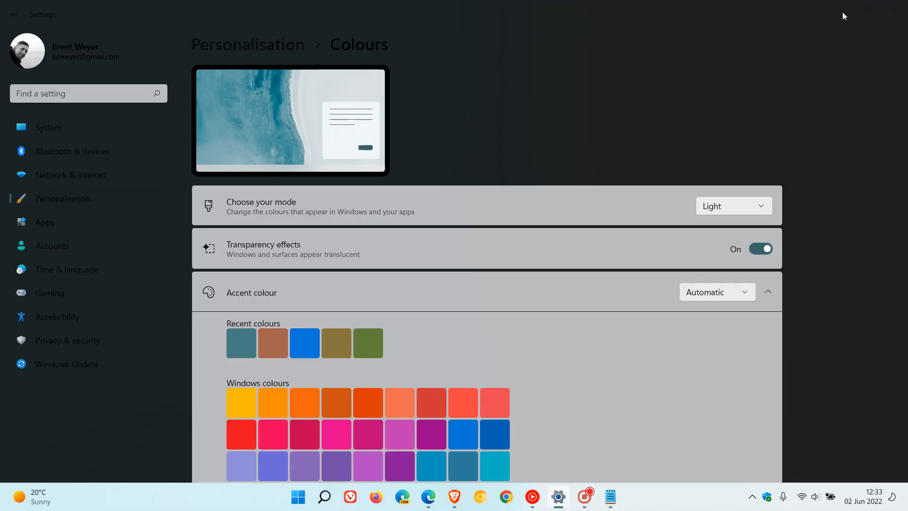
{"action": "left_click", "coordinate": [427, 497]}
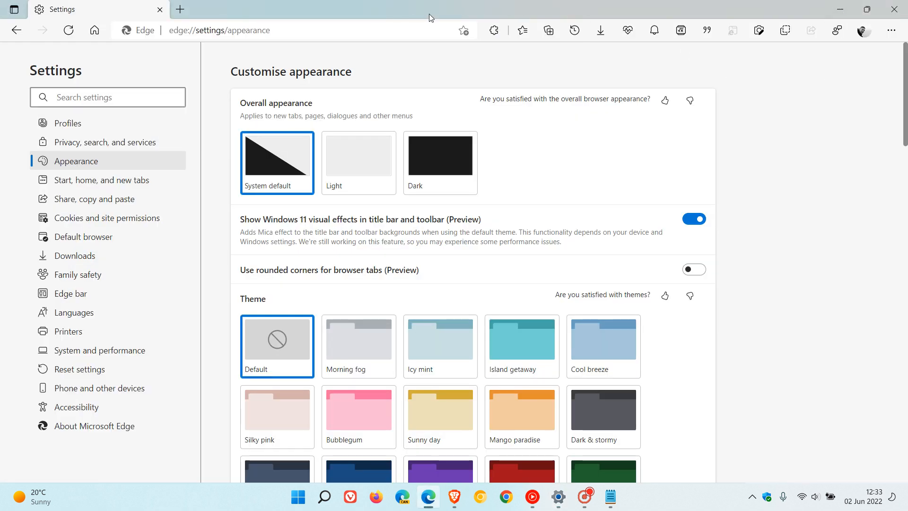
{"action": "mouse_move", "coordinate": [432, 18]}
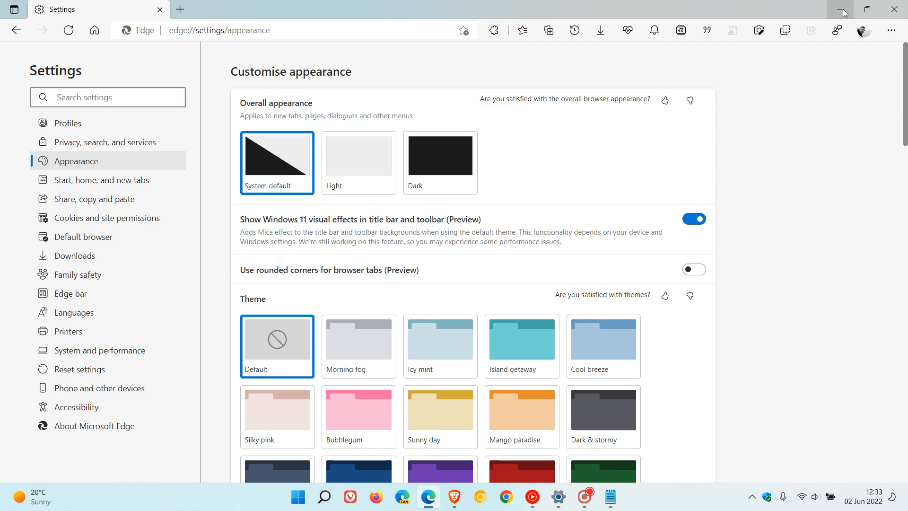
Minimise Edge to reveal the light-themed desktop.
{"action": "left_click", "coordinate": [843, 9]}
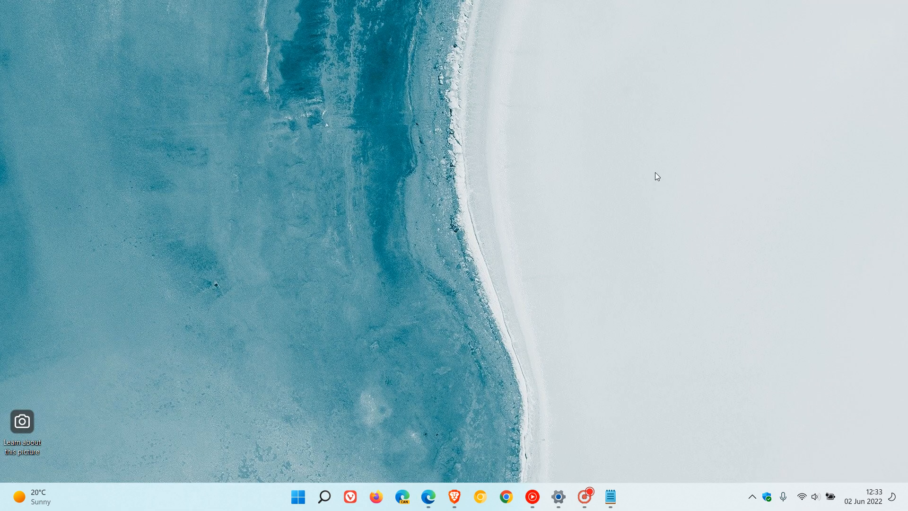
{"action": "mouse_move", "coordinate": [710, 27]}
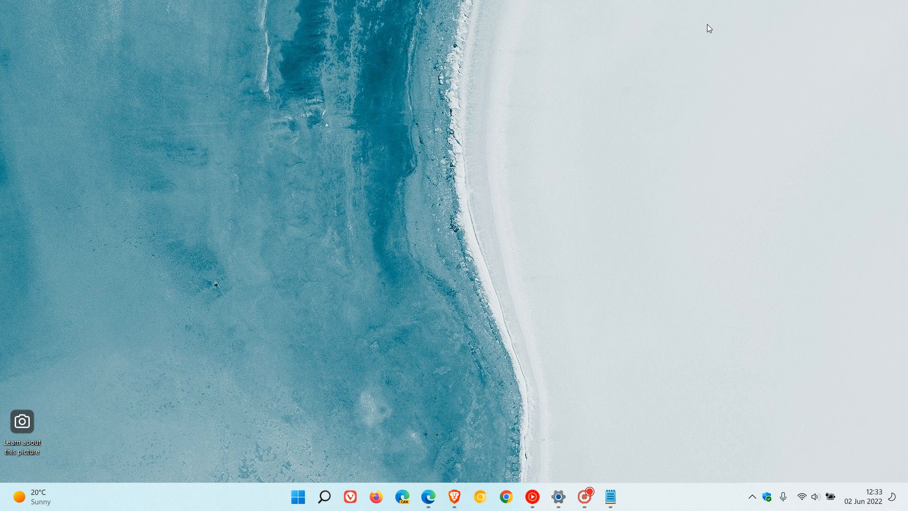
{"action": "mouse_move", "coordinate": [730, 38]}
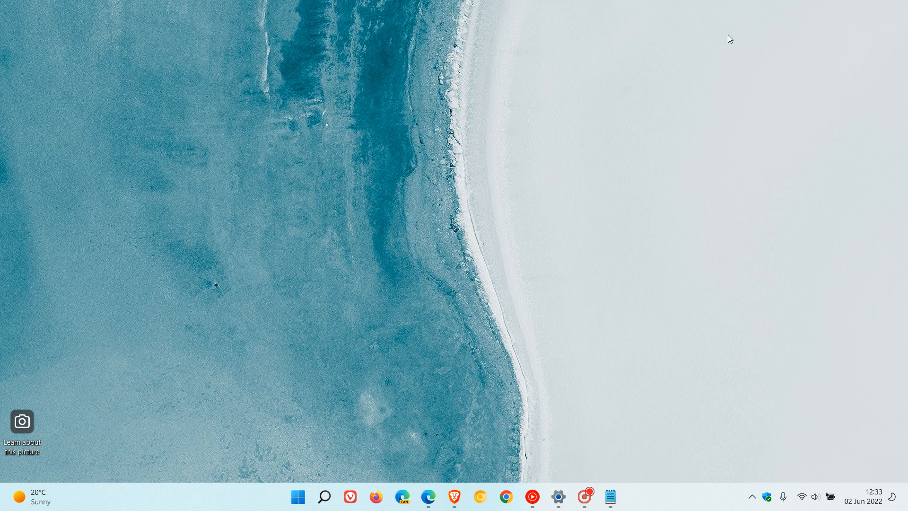
{"action": "mouse_move", "coordinate": [366, 64]}
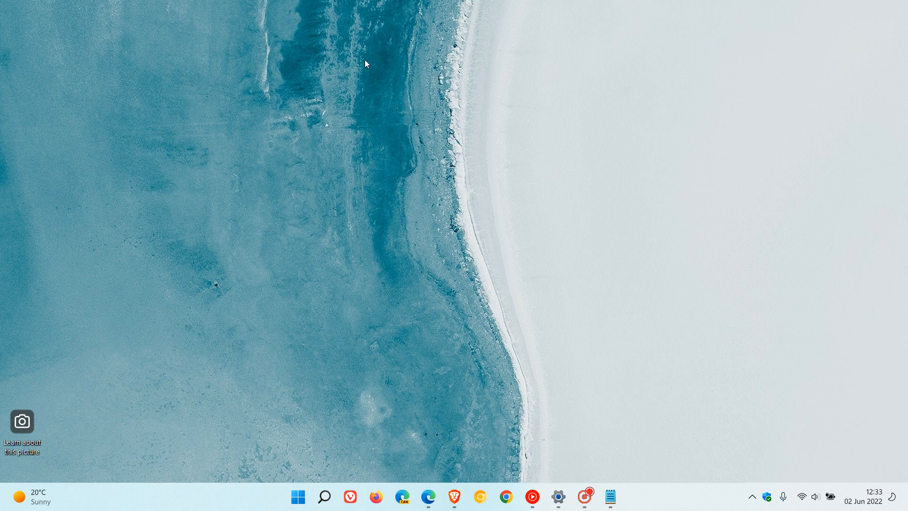
{"action": "mouse_move", "coordinate": [307, 62]}
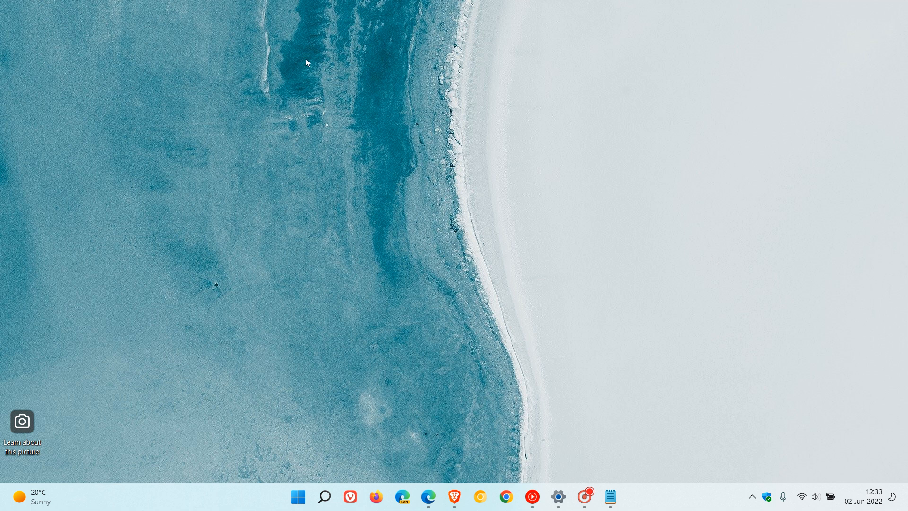
{"action": "mouse_move", "coordinate": [445, 450]}
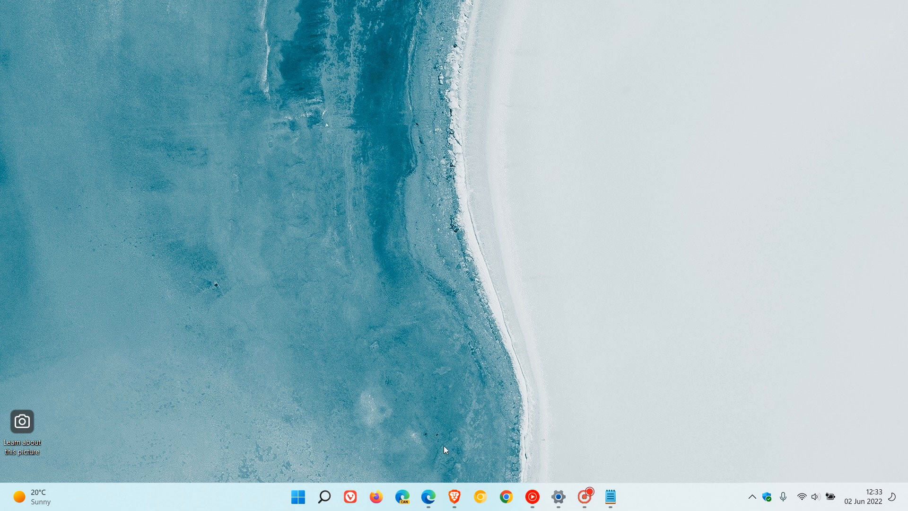
Restore Edge, switch on 'Use rounded corners for browser tabs (Preview)' and restart.
{"action": "left_click", "coordinate": [427, 497]}
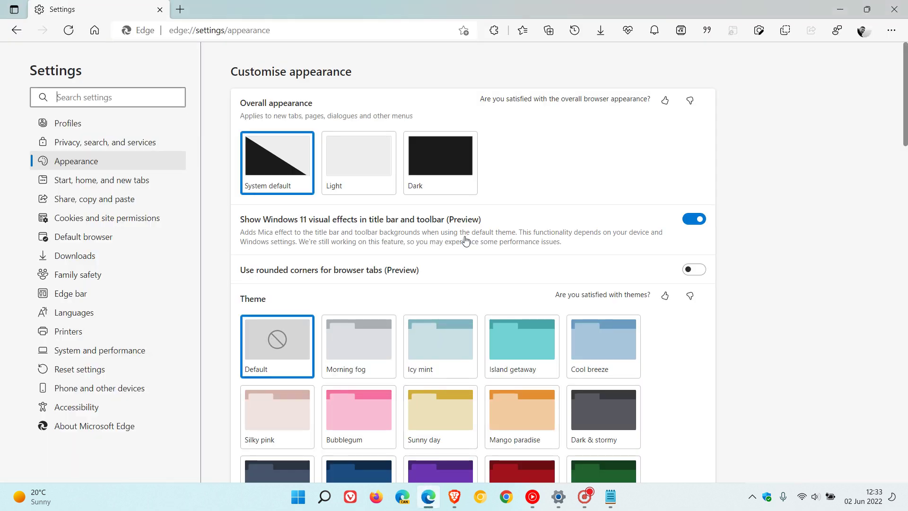
{"action": "mouse_move", "coordinate": [533, 4]}
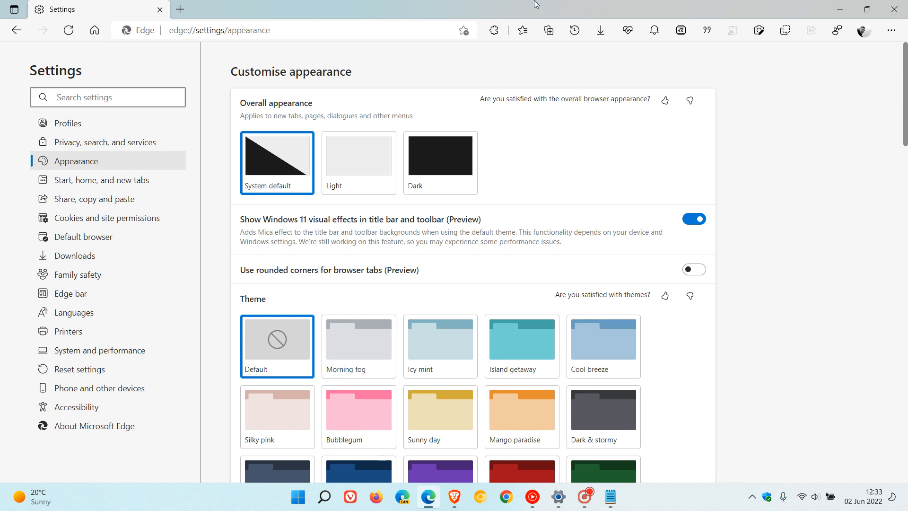
{"action": "mouse_move", "coordinate": [736, 9]}
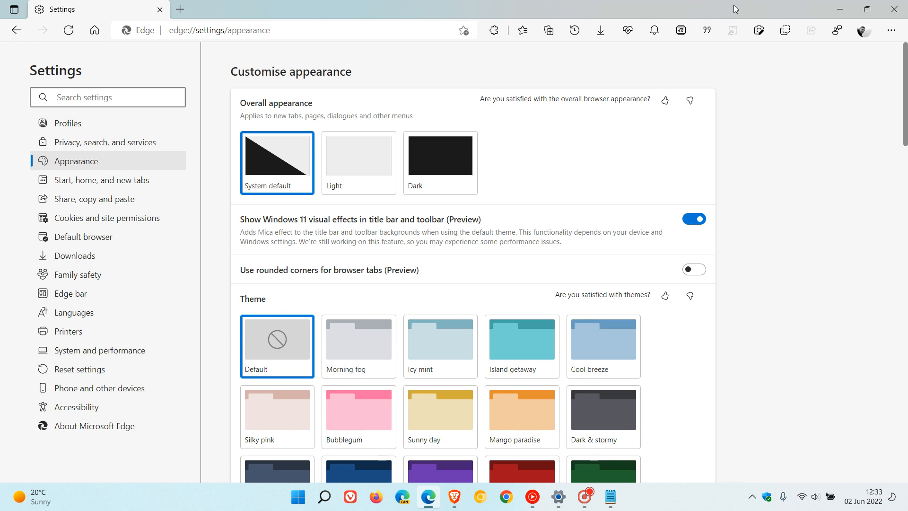
{"action": "mouse_move", "coordinate": [280, 17]}
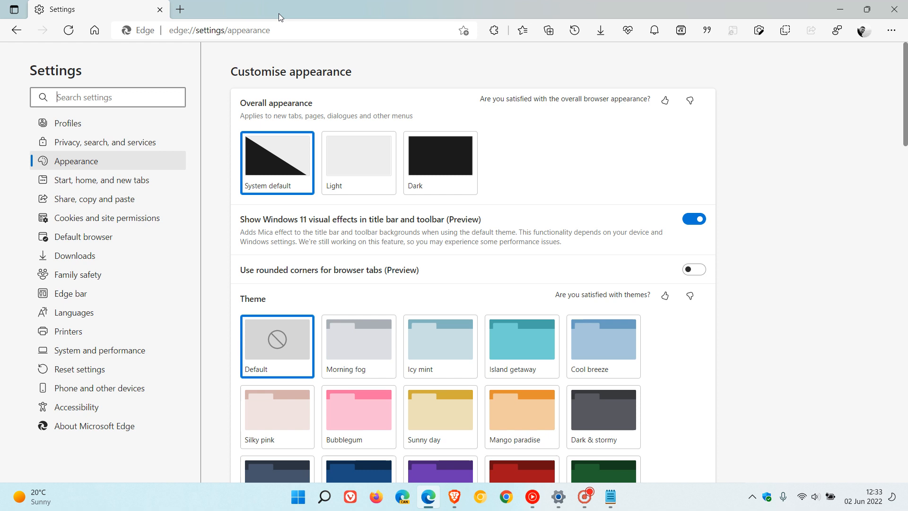
{"action": "mouse_move", "coordinate": [629, 196]}
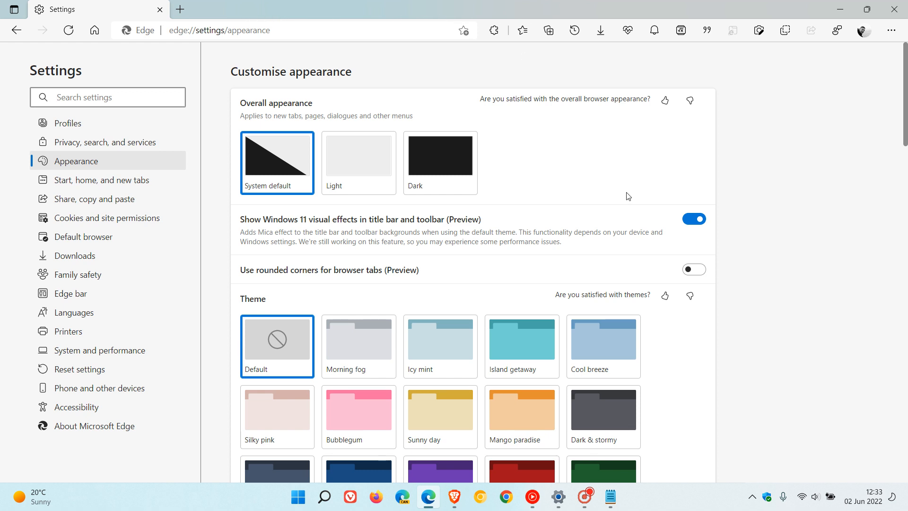
{"action": "mouse_move", "coordinate": [610, 226]}
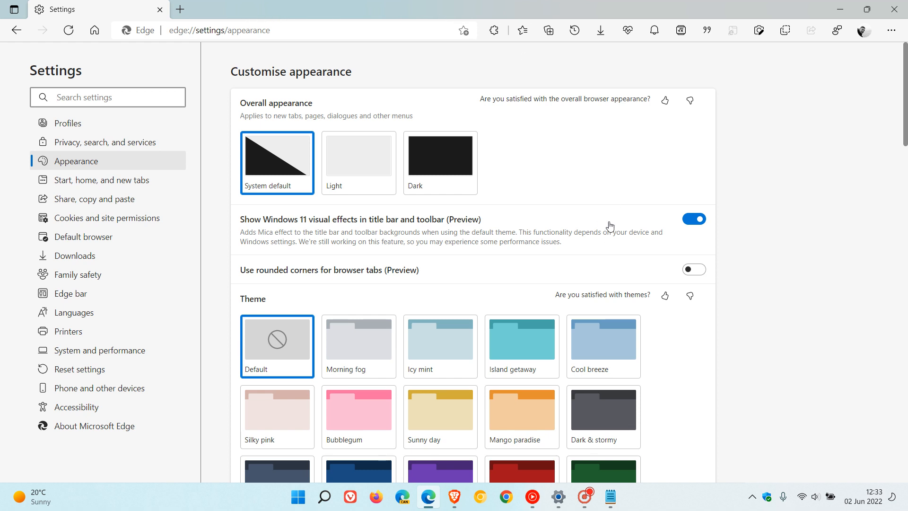
{"action": "mouse_move", "coordinate": [605, 219]}
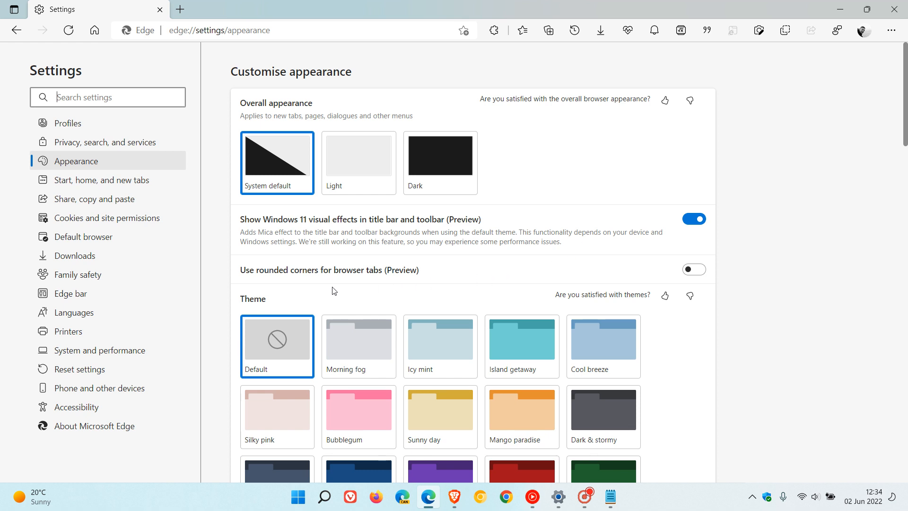
{"action": "mouse_move", "coordinate": [406, 285]}
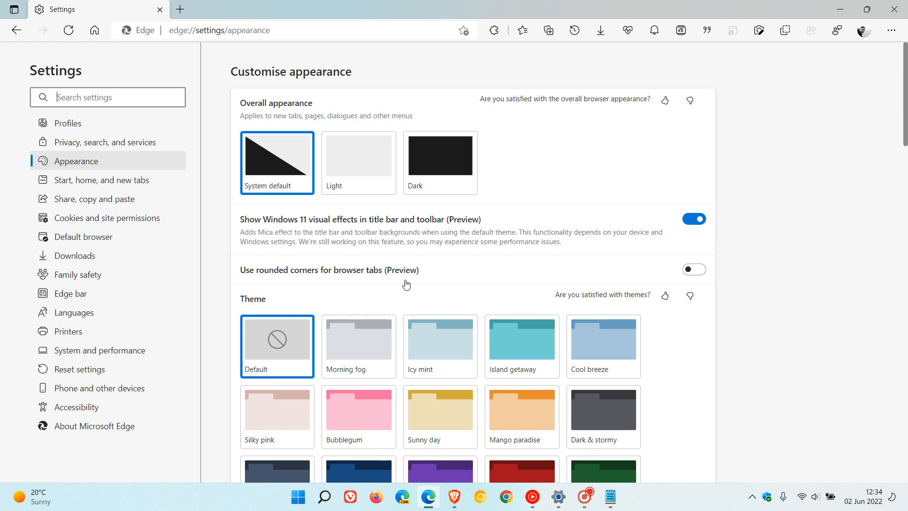
{"action": "mouse_move", "coordinate": [84, 22]}
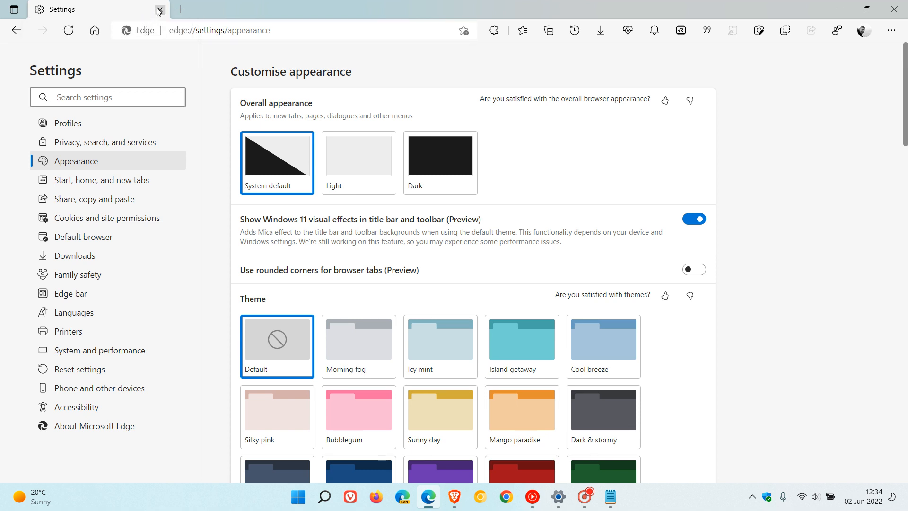
{"action": "mouse_move", "coordinate": [453, 190]}
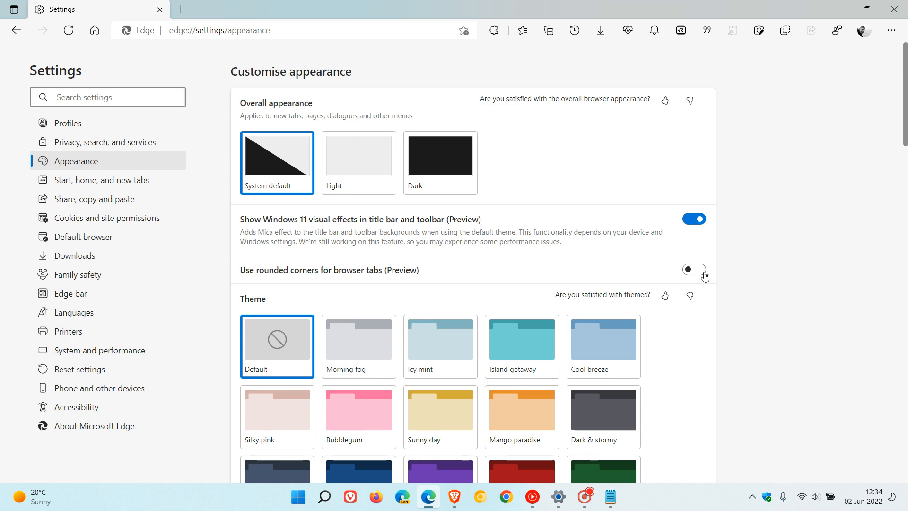
{"action": "left_click", "coordinate": [694, 269]}
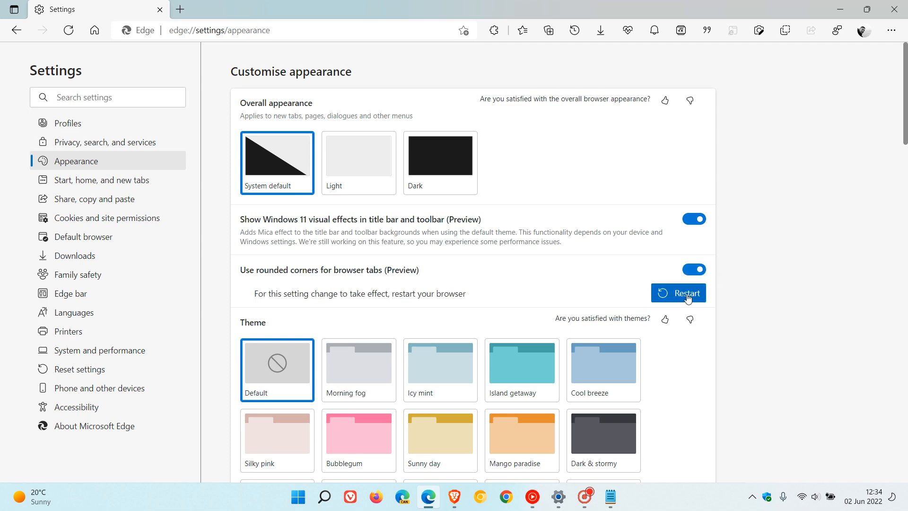
{"action": "left_click", "coordinate": [686, 293]}
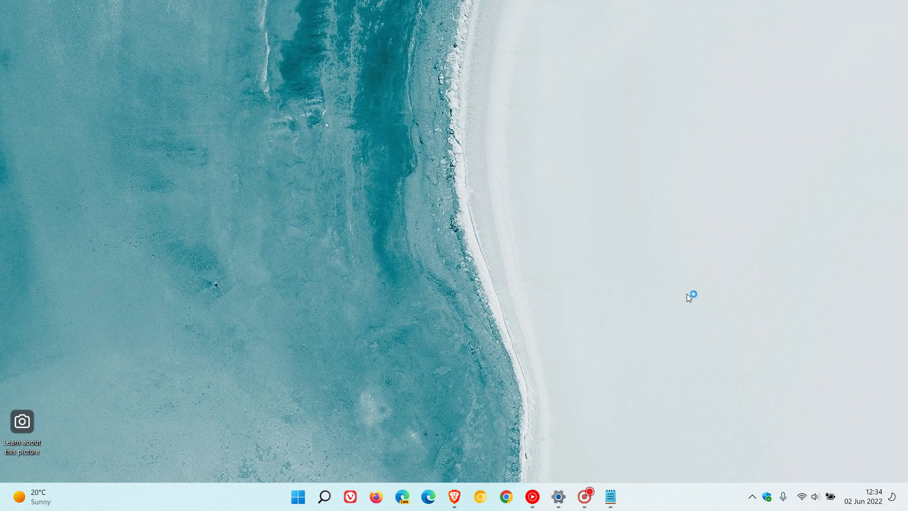
Bring the relaunched Edge forward and reload the Appearance settings page.
{"action": "left_click", "coordinate": [428, 497]}
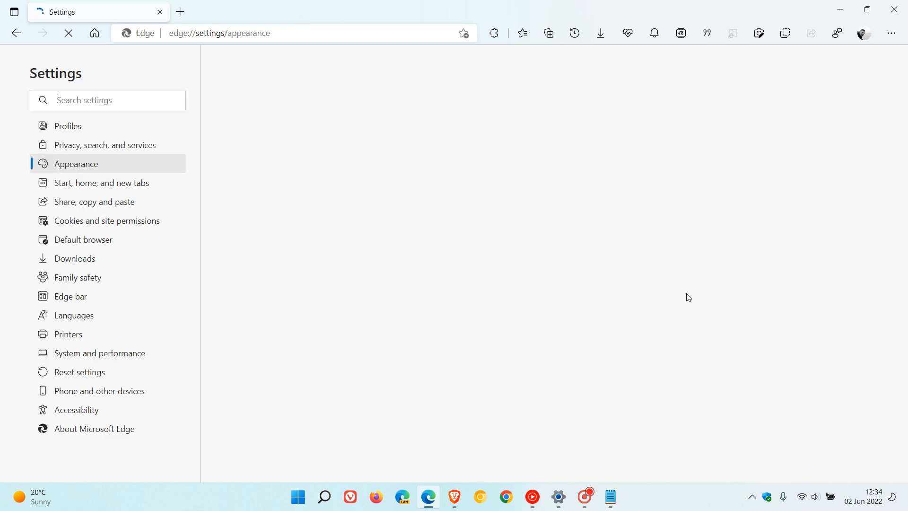
{"action": "left_click", "coordinate": [76, 164]}
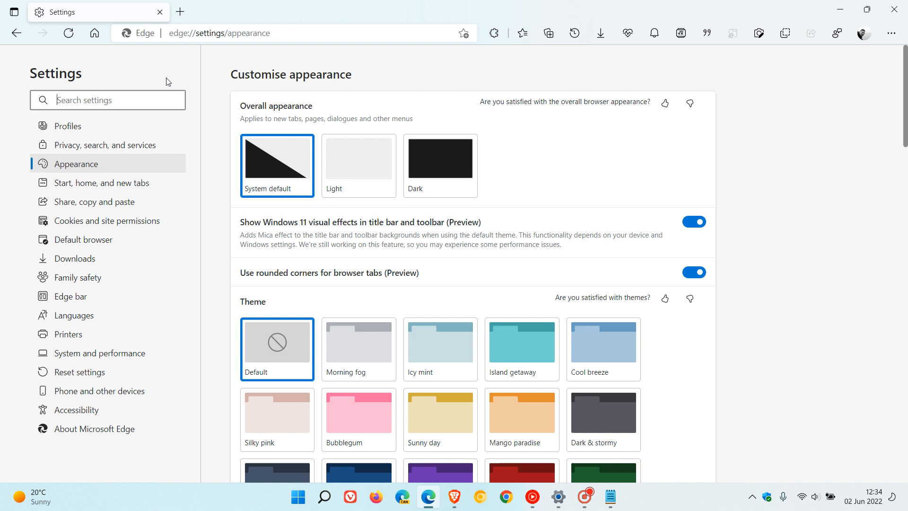
{"action": "mouse_move", "coordinate": [169, 27]}
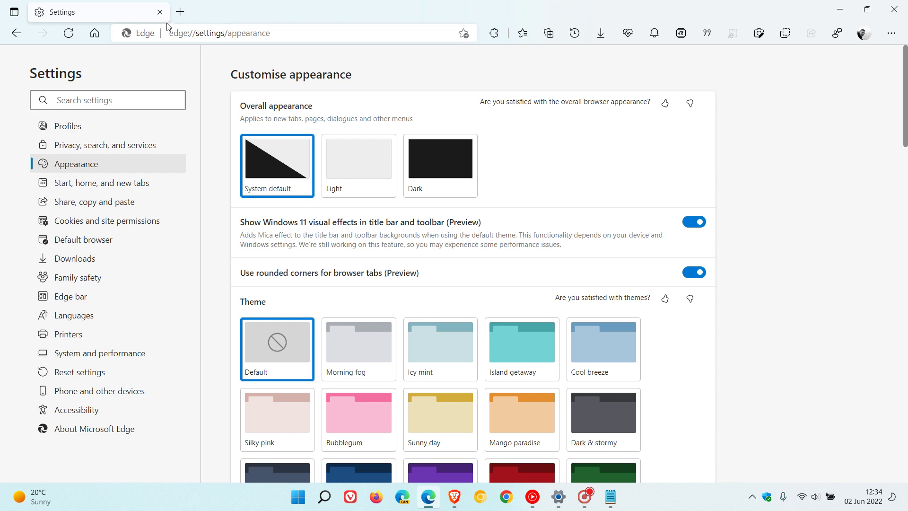
{"action": "mouse_move", "coordinate": [107, 5]}
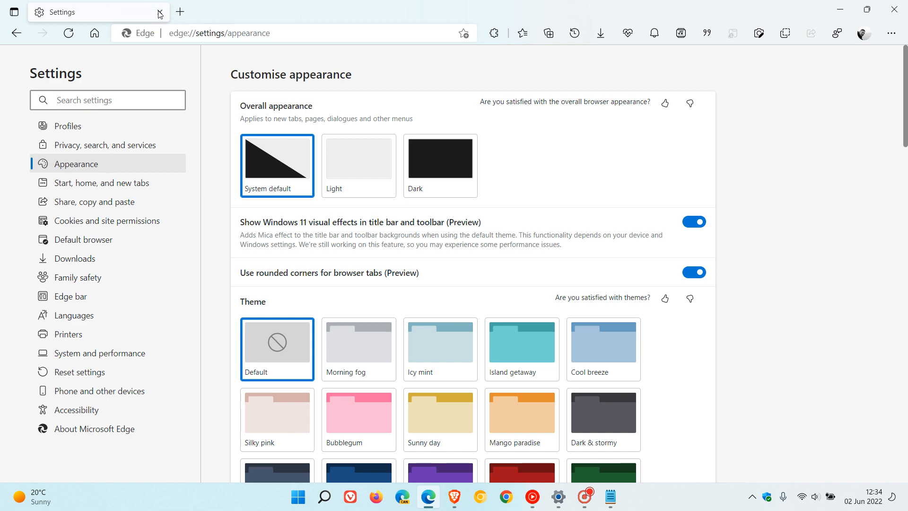
Add a new tab beside Settings to show the rounded, floating tab style.
{"action": "left_click", "coordinate": [462, 11]}
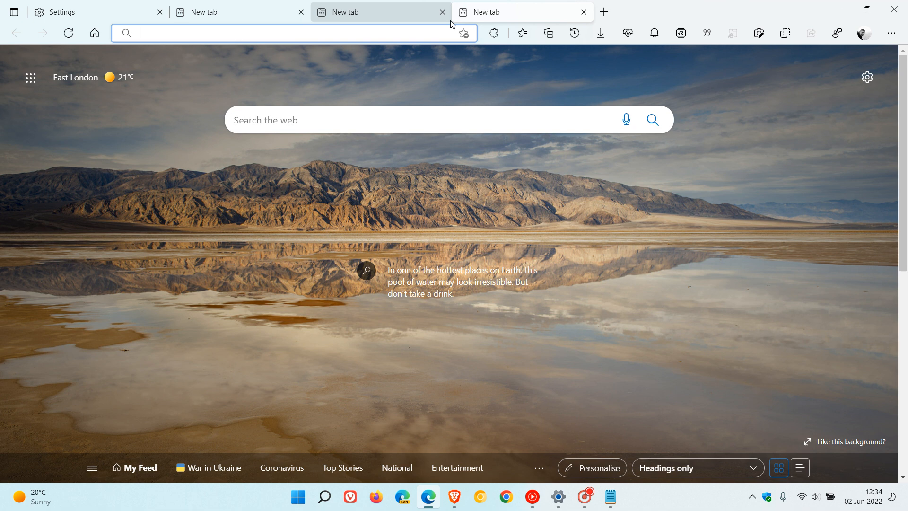
{"action": "mouse_move", "coordinate": [733, 104]}
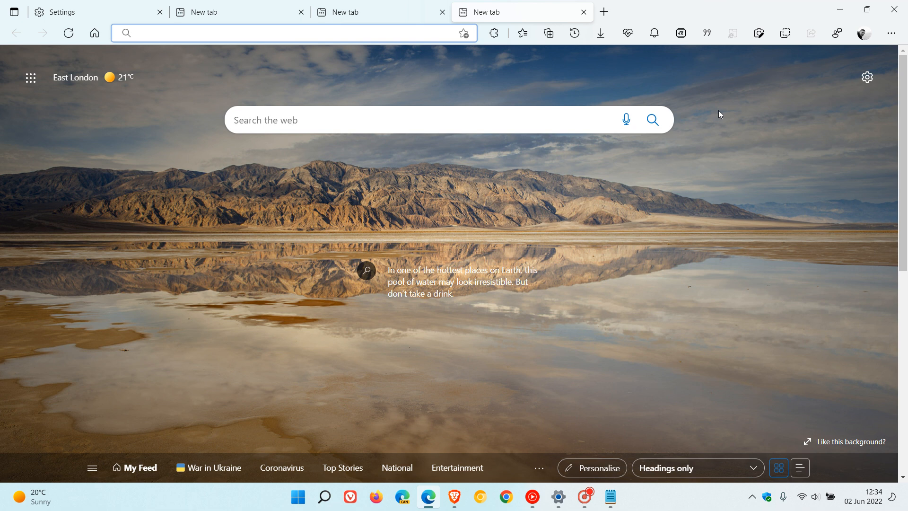
{"action": "mouse_move", "coordinate": [546, 13]}
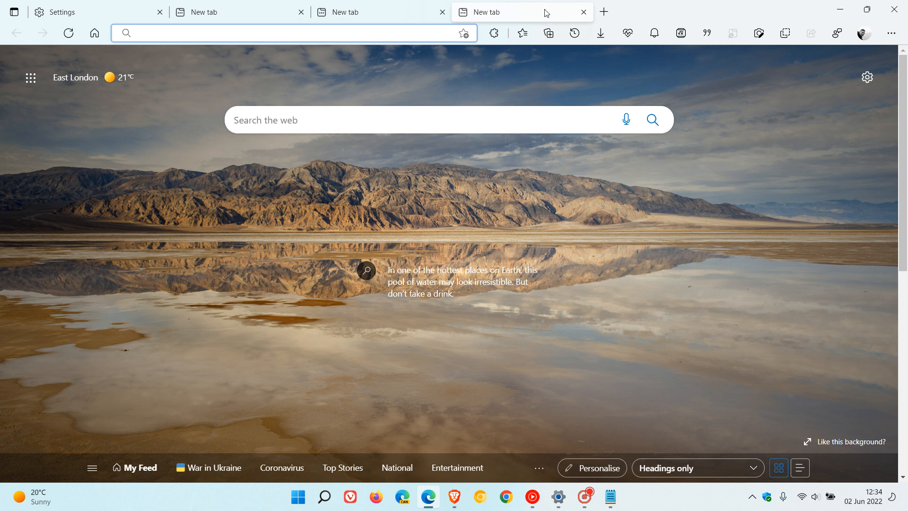
{"action": "mouse_move", "coordinate": [704, 125]}
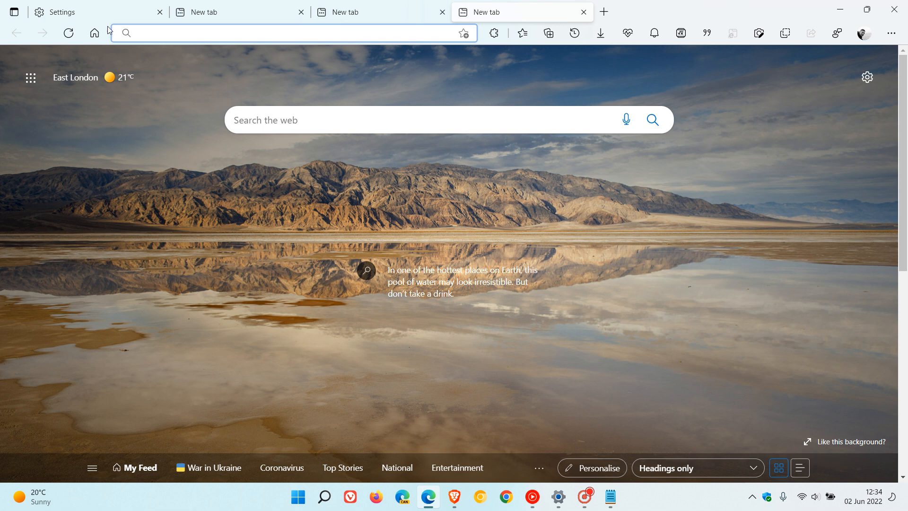
Switch back to the Settings tab showing the appearance page.
{"action": "left_click", "coordinate": [87, 11]}
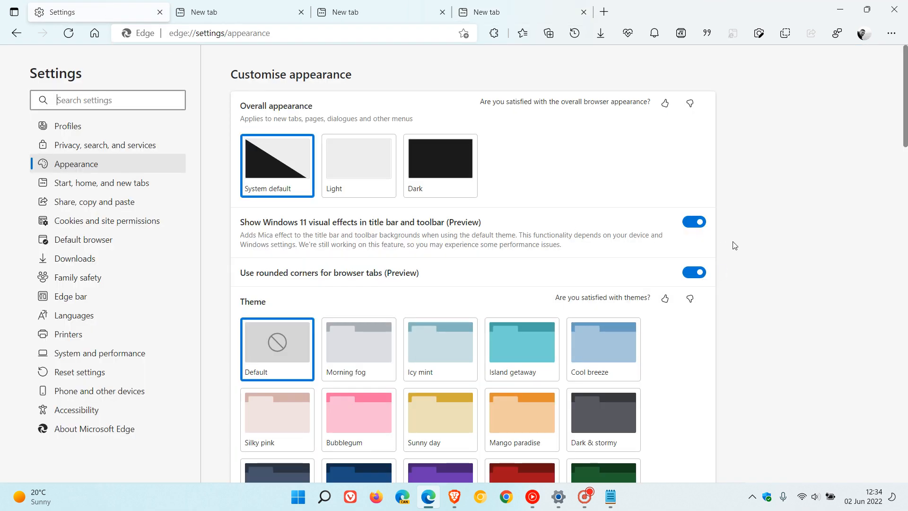
{"action": "mouse_move", "coordinate": [746, 272]}
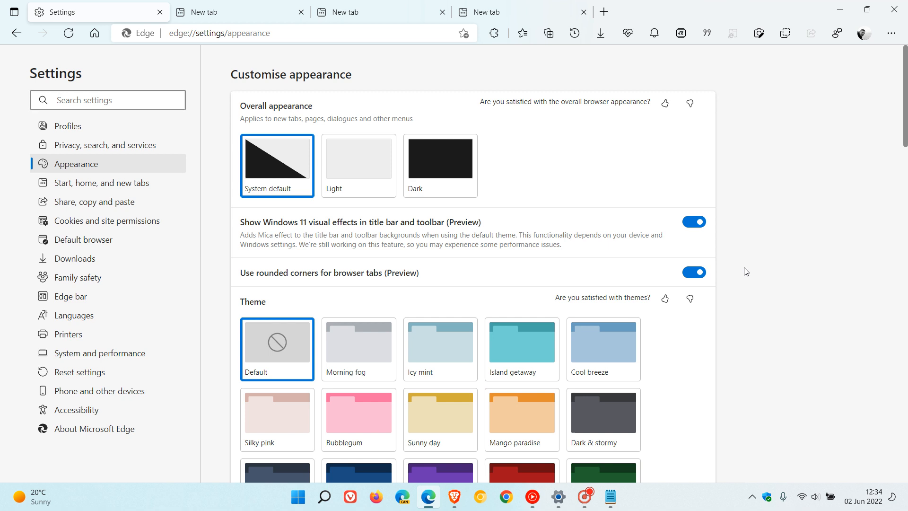
{"action": "mouse_move", "coordinate": [728, 288]}
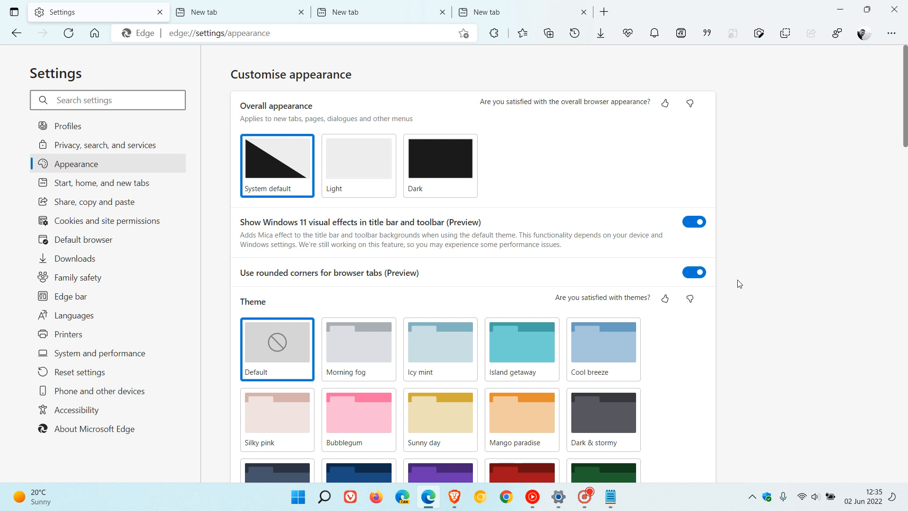
{"action": "mouse_move", "coordinate": [784, 227]}
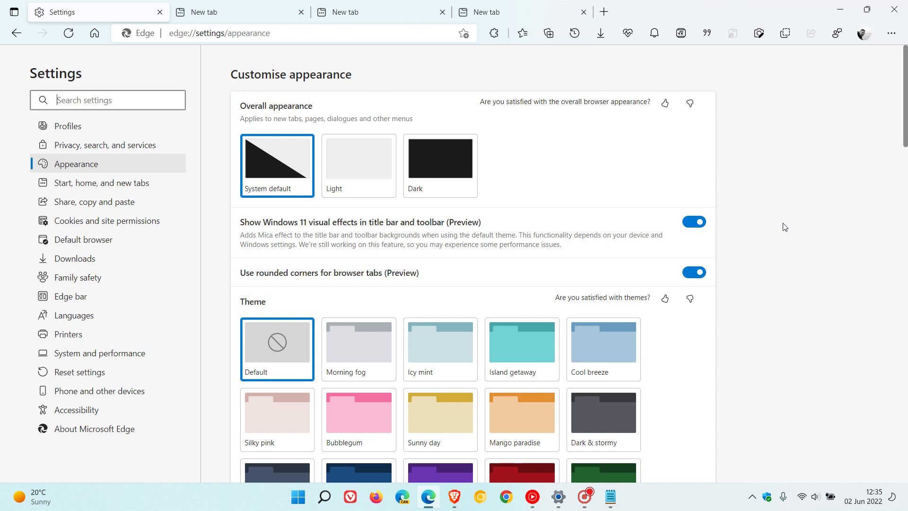
{"action": "mouse_move", "coordinate": [778, 217]}
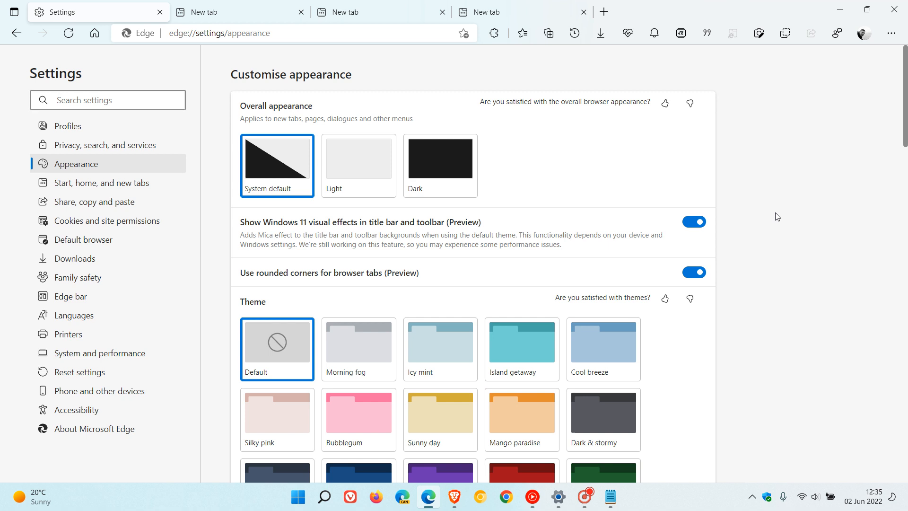
{"action": "mouse_move", "coordinate": [623, 207]}
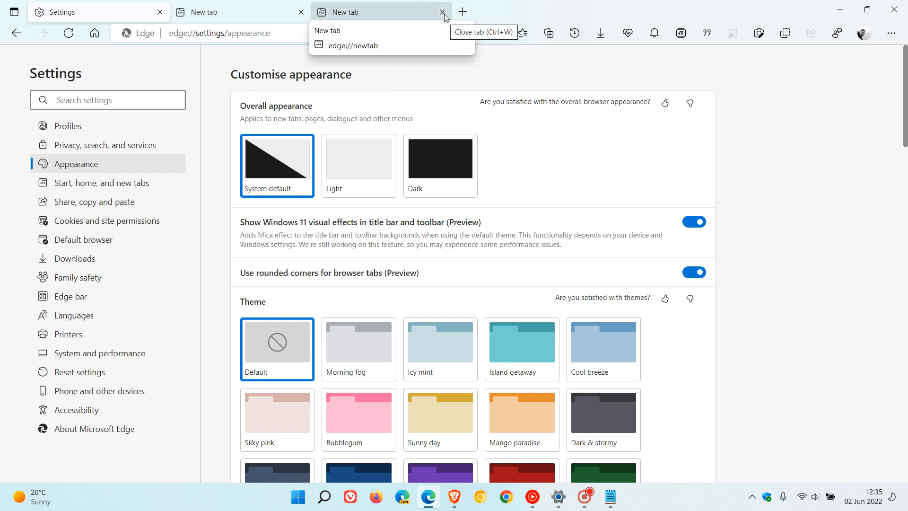
Close another extra new tab, leaving Settings and one new tab.
{"action": "left_click", "coordinate": [443, 11]}
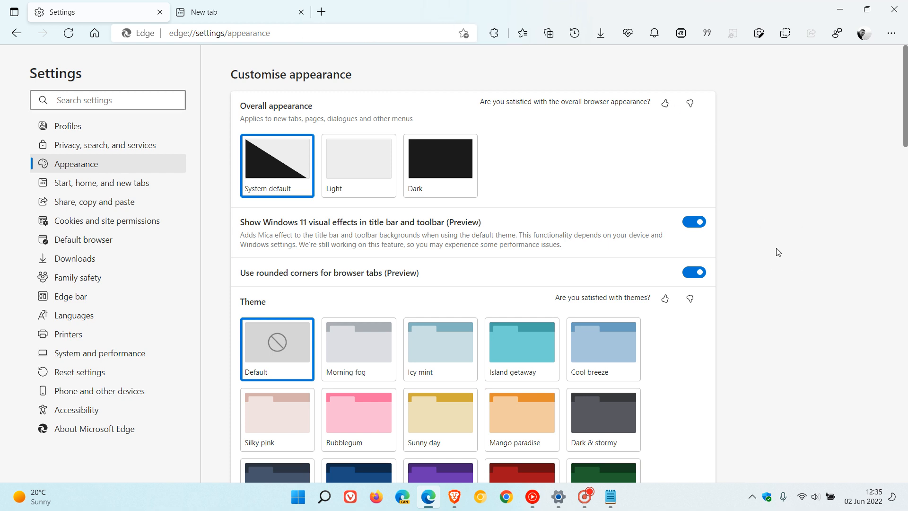
{"action": "mouse_move", "coordinate": [810, 233]}
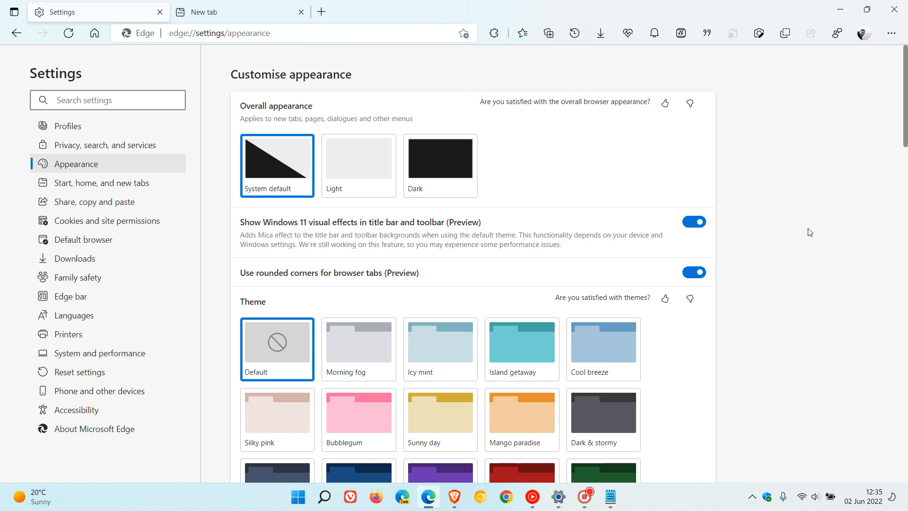
{"action": "mouse_move", "coordinate": [792, 240]}
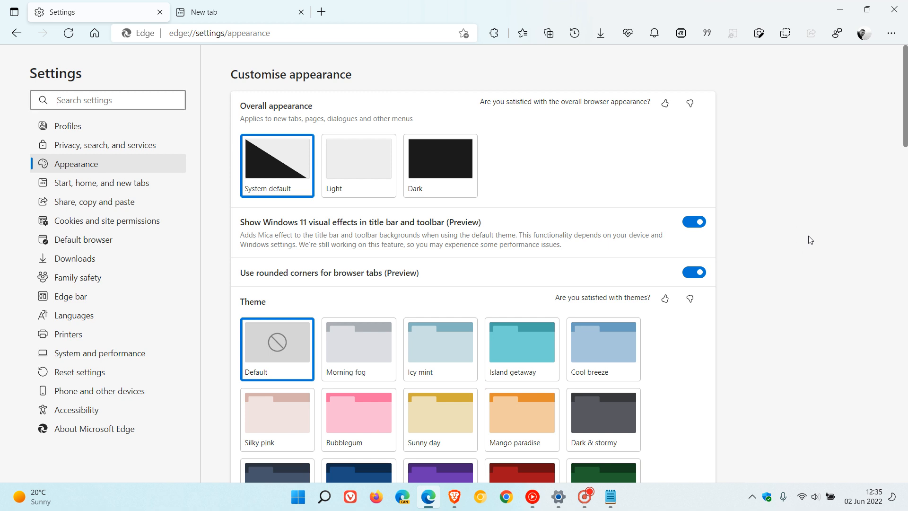
{"action": "mouse_move", "coordinate": [800, 246]}
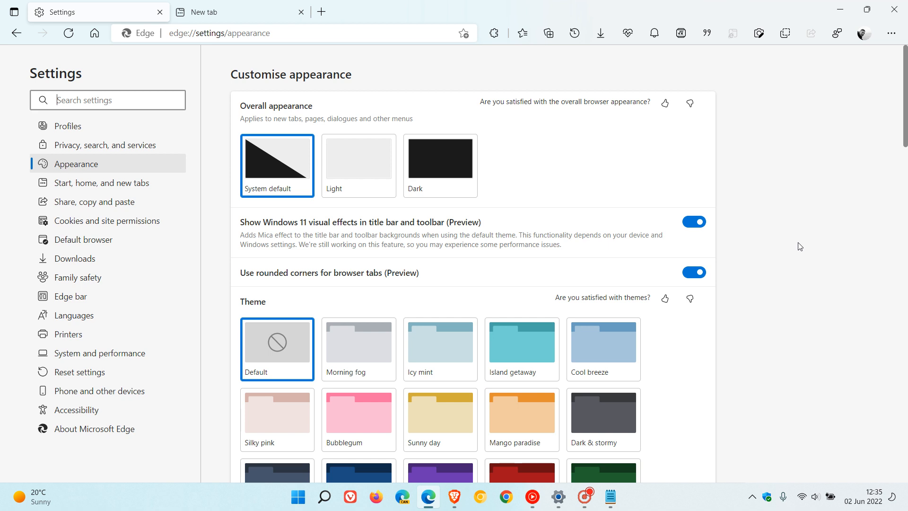
{"action": "mouse_move", "coordinate": [533, 234]}
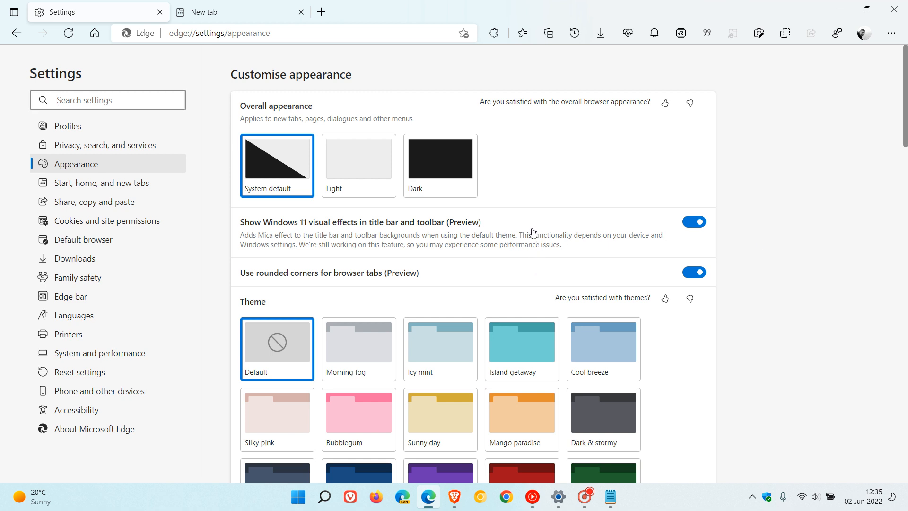
{"action": "mouse_move", "coordinate": [794, 244]}
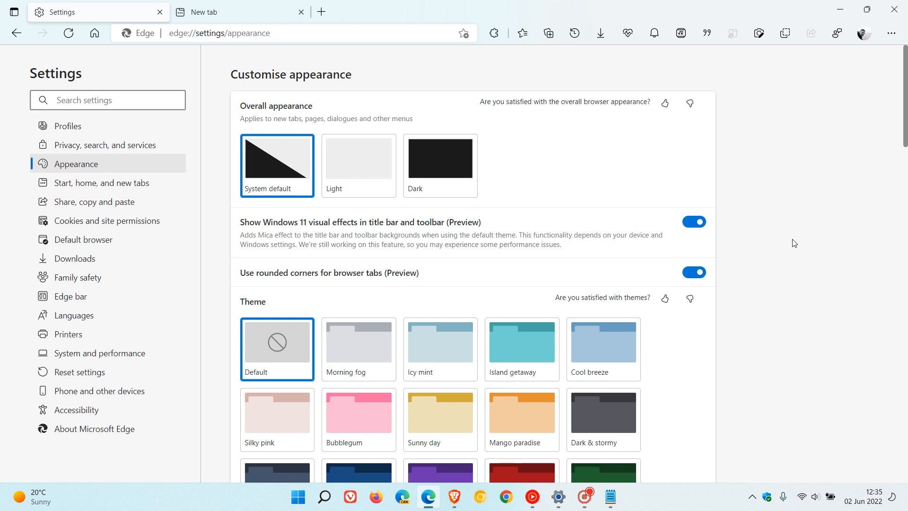
{"action": "mouse_move", "coordinate": [785, 219]}
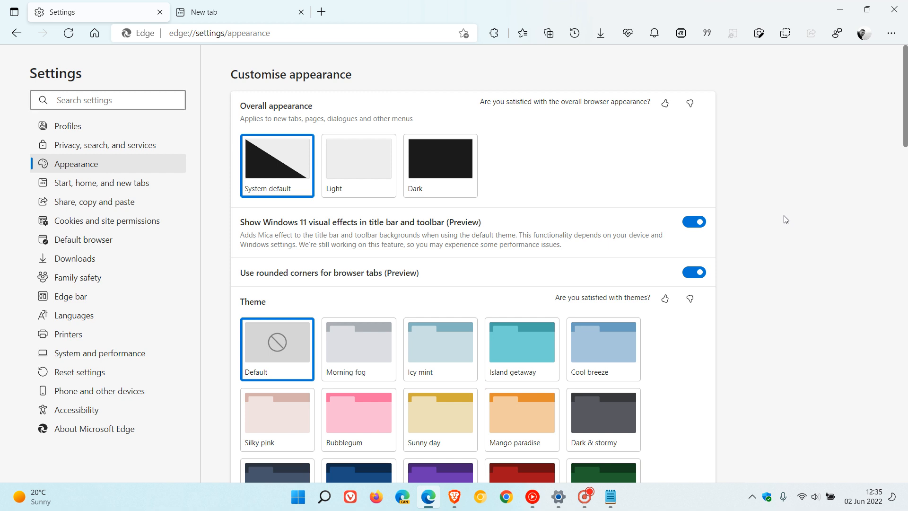
{"action": "mouse_move", "coordinate": [685, 111]}
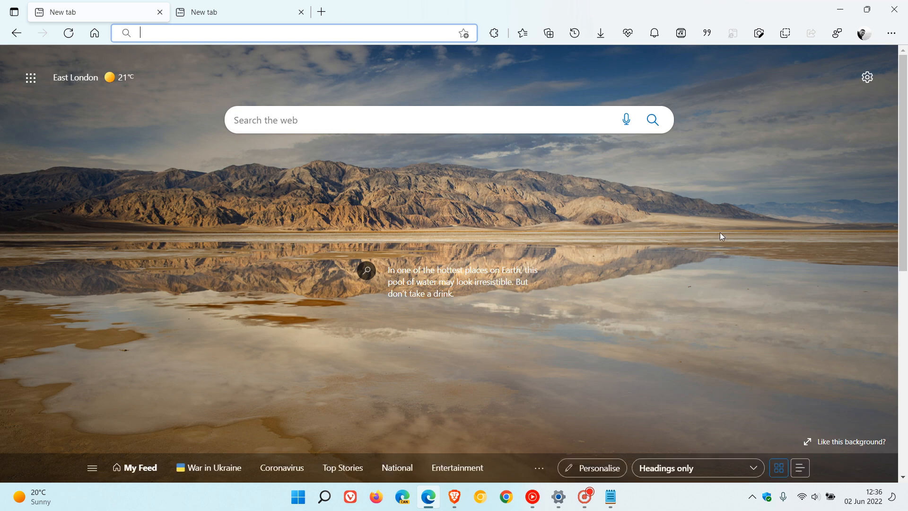
{"action": "mouse_move", "coordinate": [674, 280]}
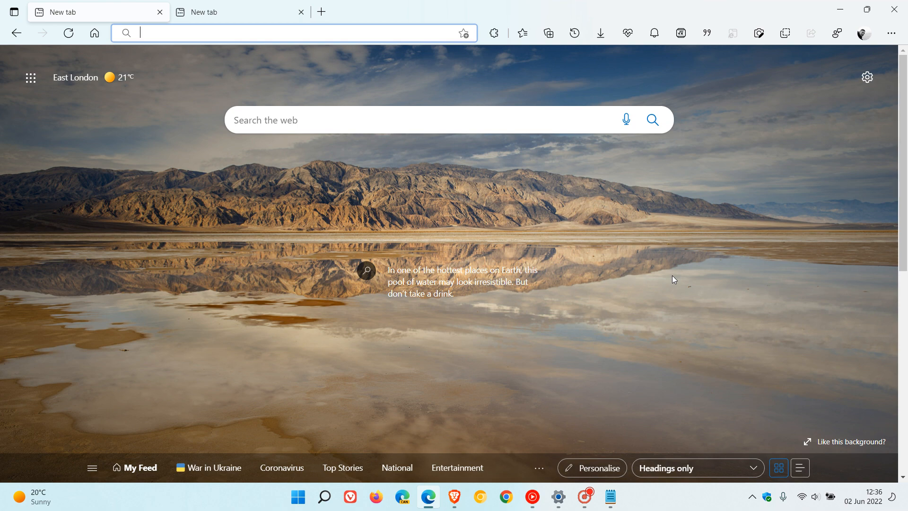